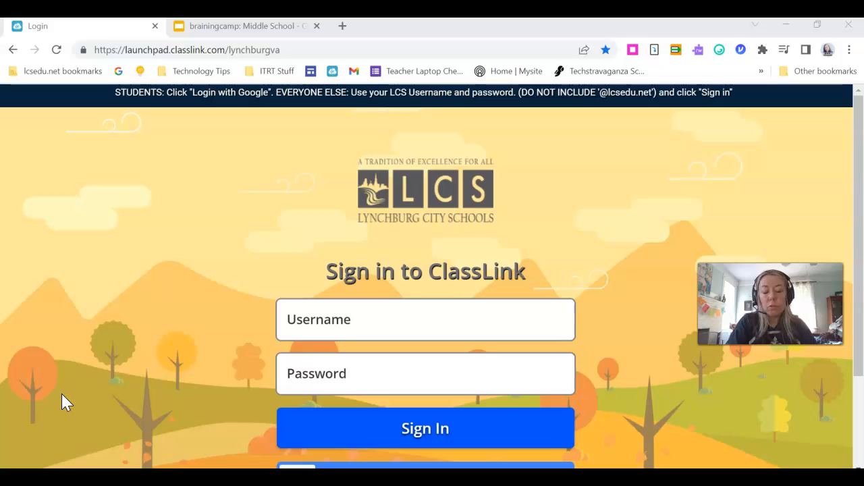
mouse_move(83, 397)
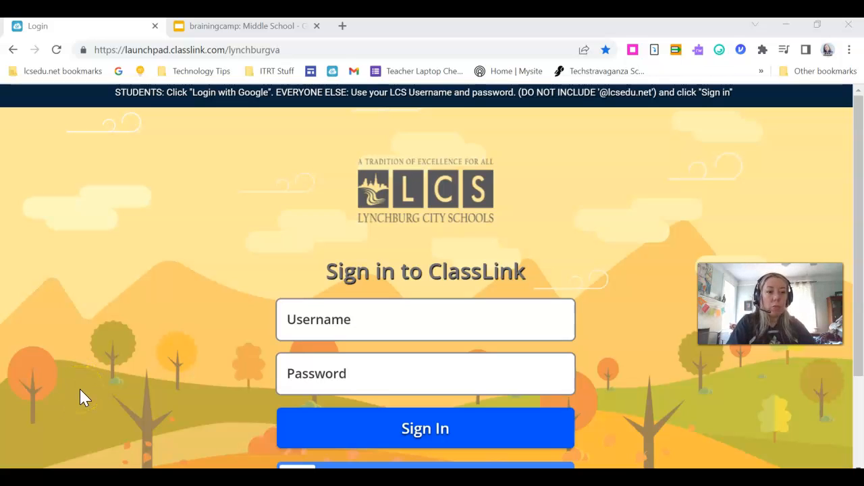
mouse_move(79, 380)
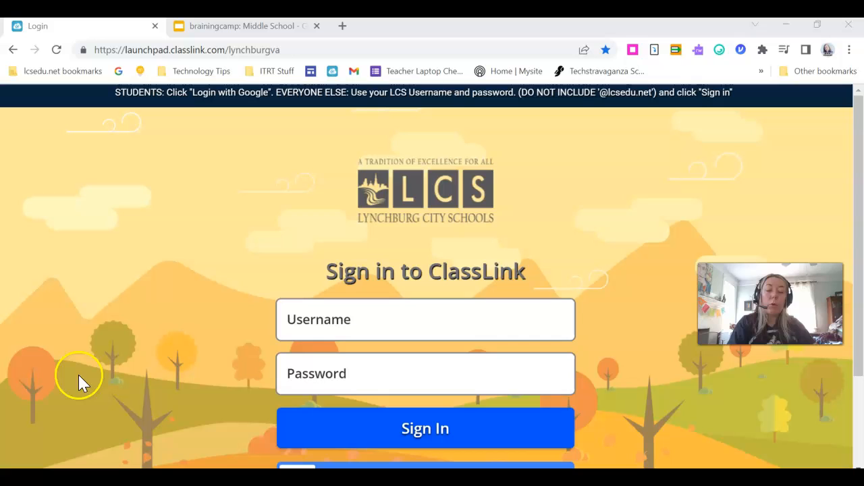
mouse_move(91, 367)
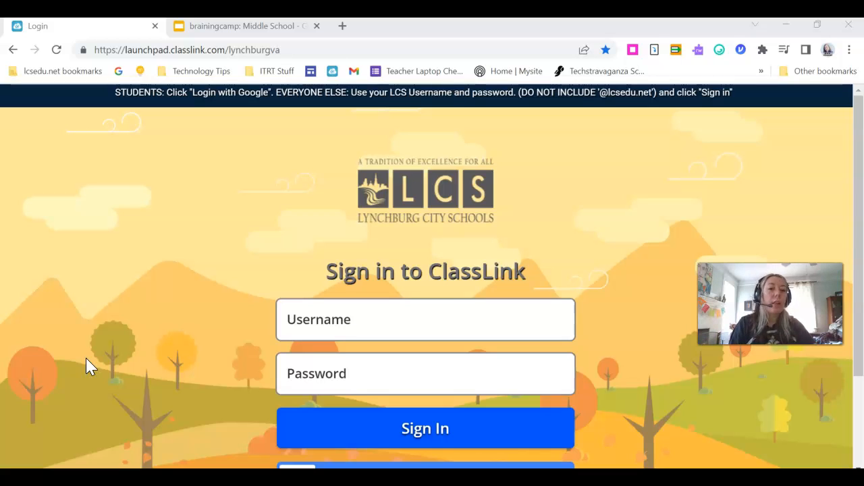
mouse_move(118, 333)
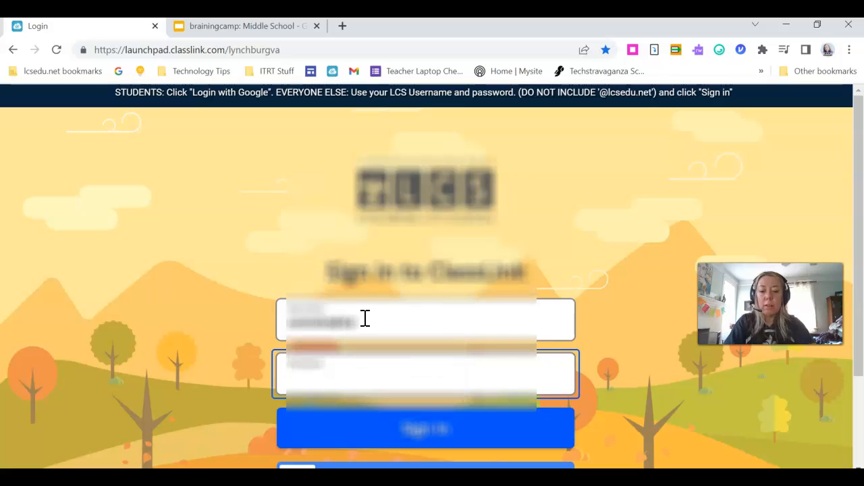
Sign in to ClassLink with the saved username and find the Brainingcamp tile on LaunchPad.
left_click(425, 428)
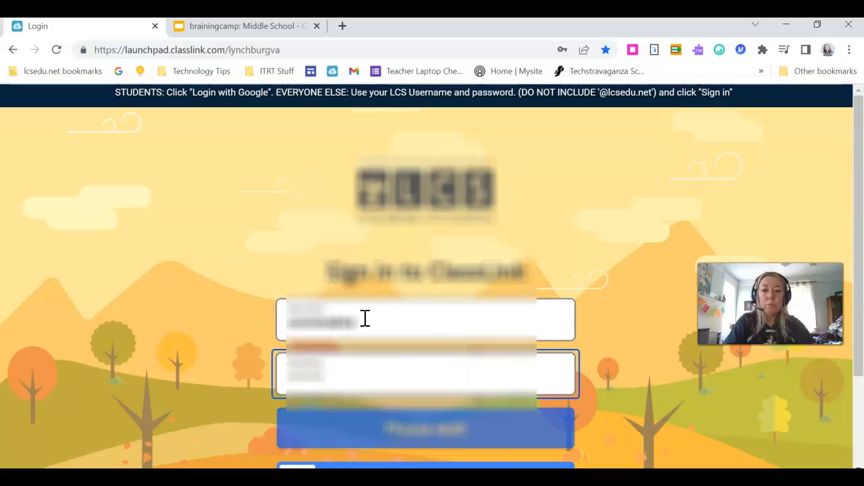
left_click(426, 428)
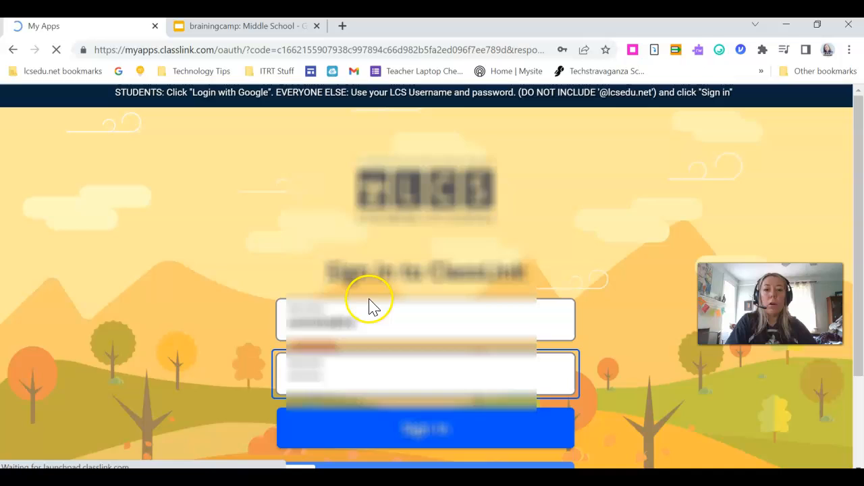
left_click(426, 429)
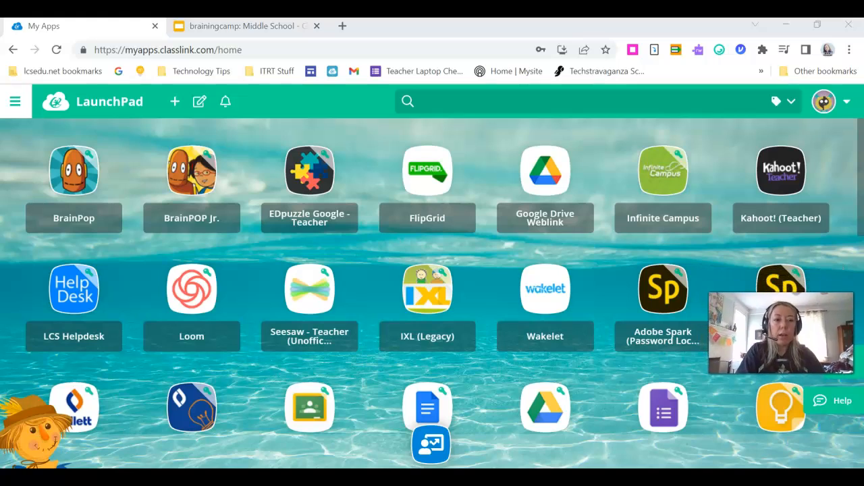
scroll("down", 3)
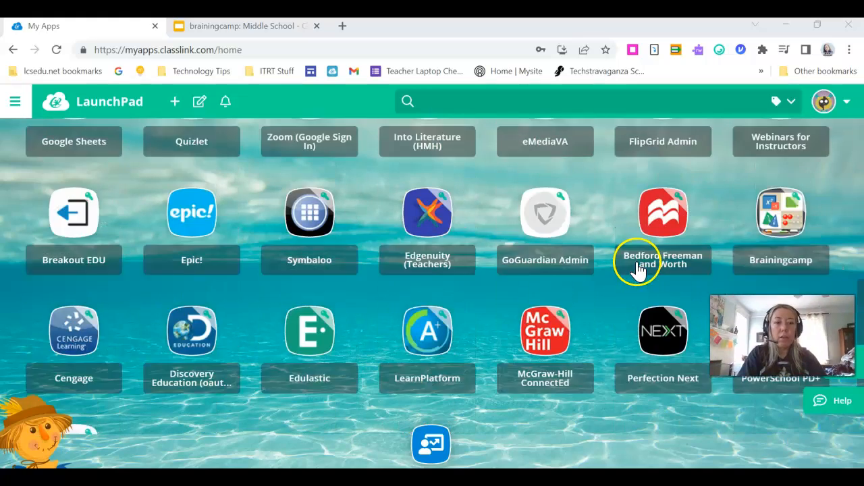
scroll("up", 3)
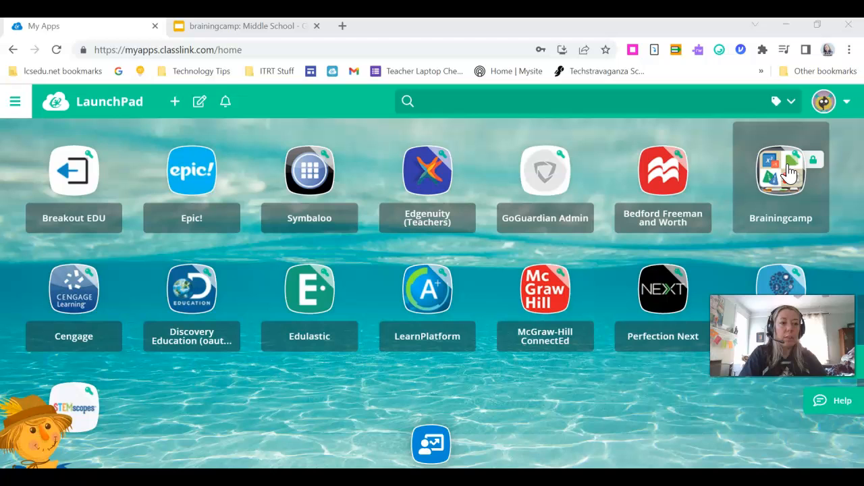
Launch Brainingcamp and browse Manipulatives down to Place Value Disks, Rekenreks and XY Coordinate Board.
left_click(781, 170)
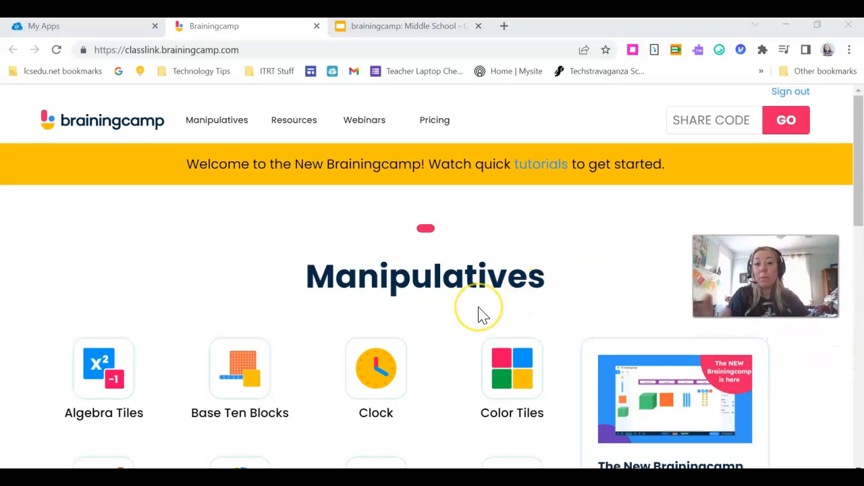
mouse_move(489, 314)
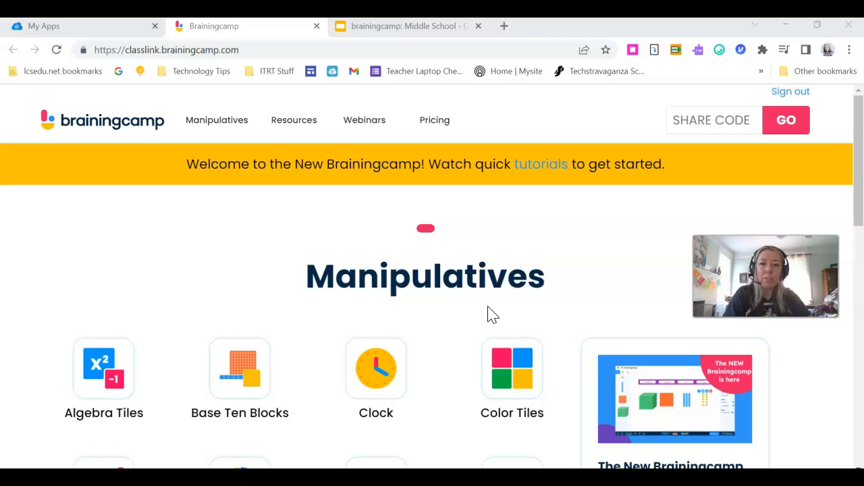
mouse_move(202, 139)
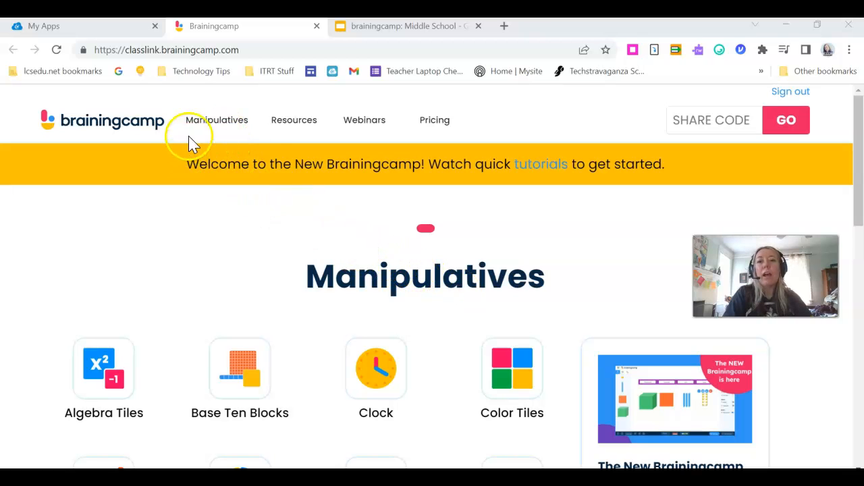
mouse_move(364, 120)
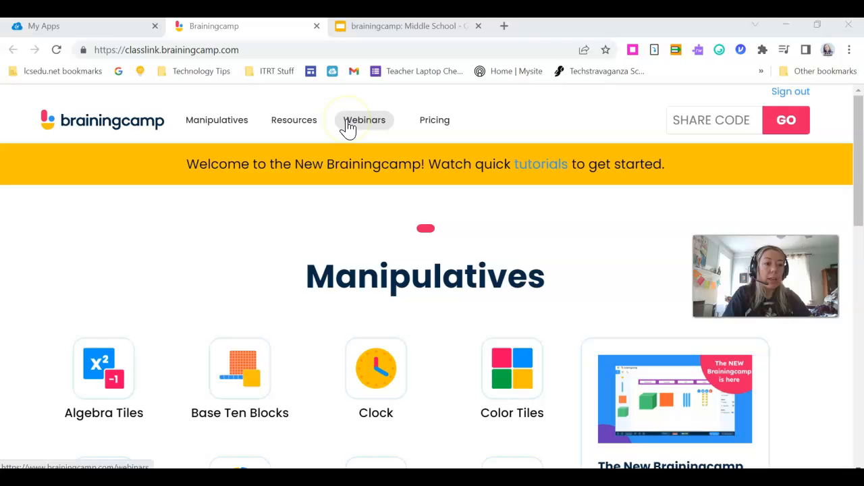
mouse_move(541, 164)
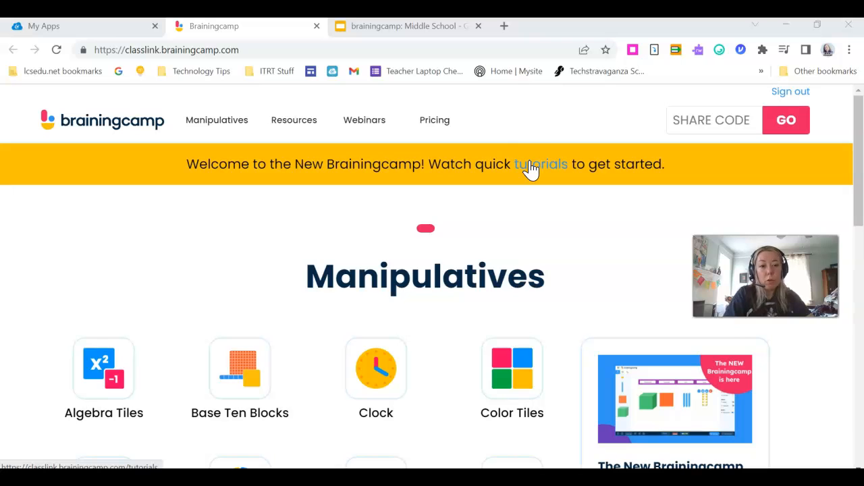
mouse_move(217, 235)
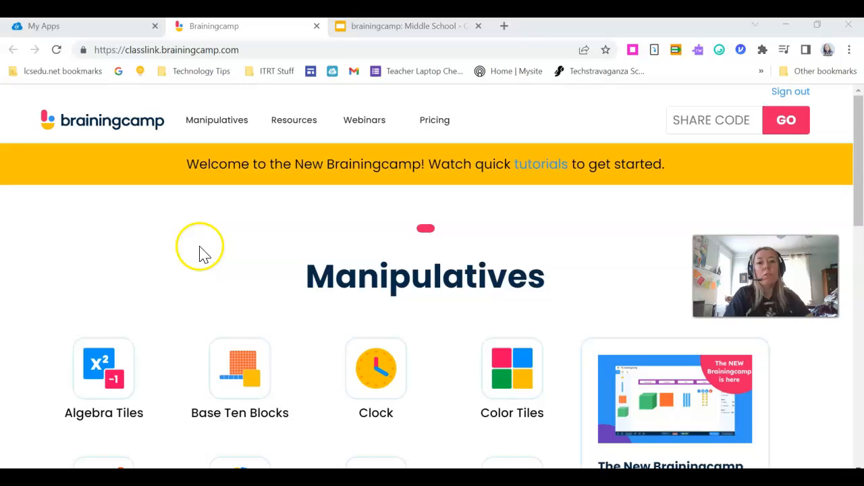
scroll("down", 3)
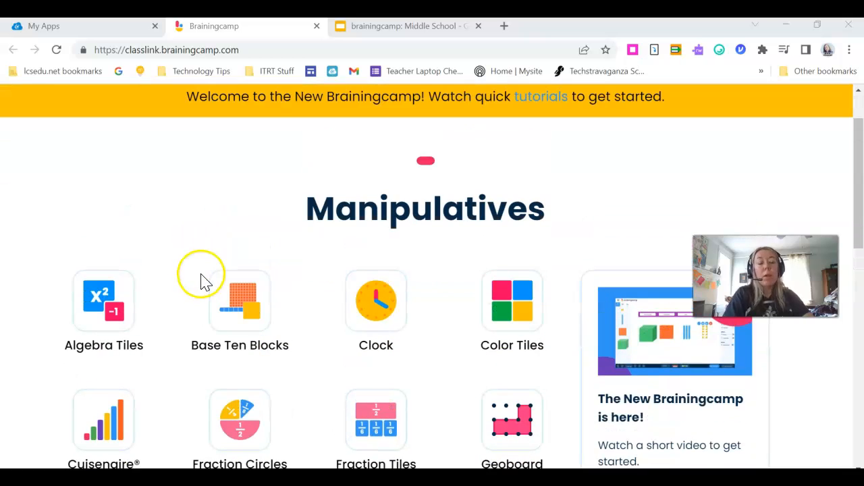
mouse_move(540, 96)
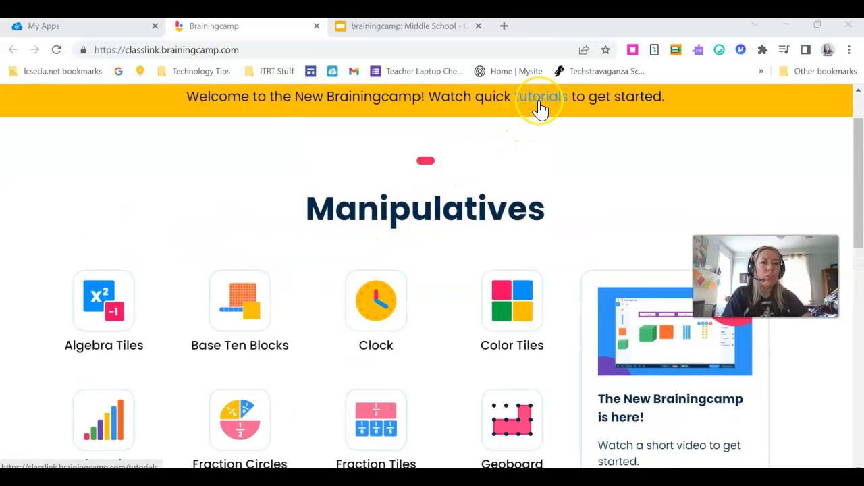
scroll("down", 3)
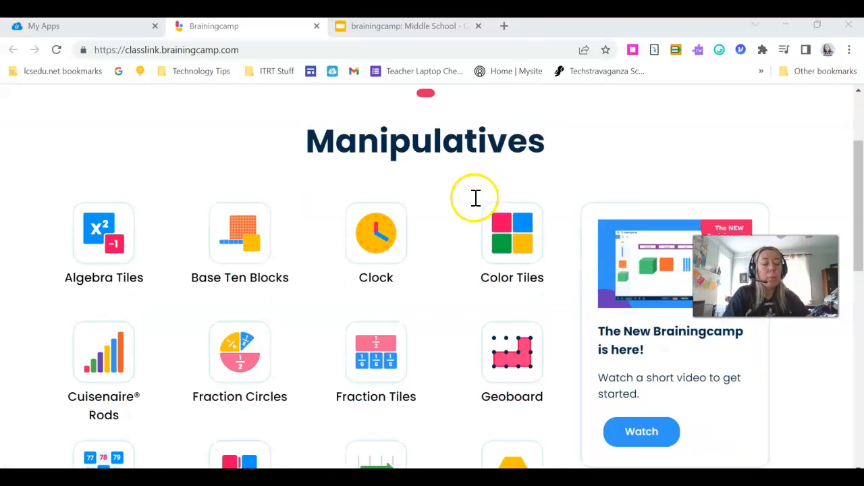
mouse_move(415, 253)
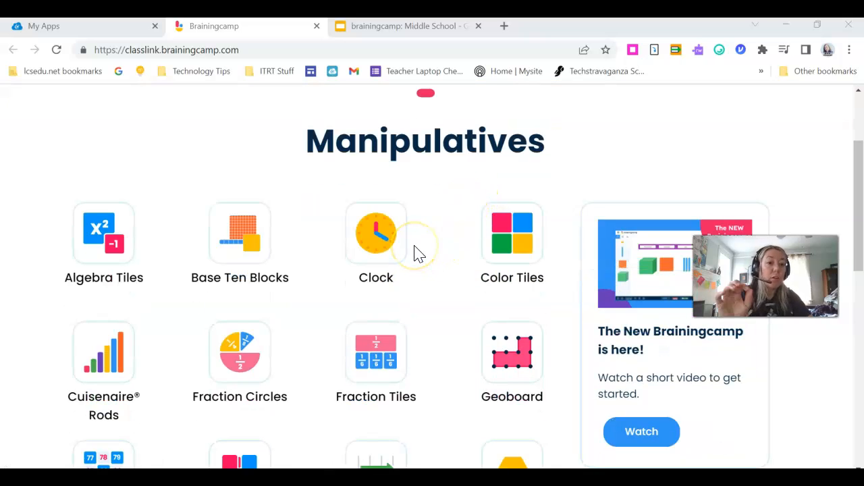
scroll("down", 3)
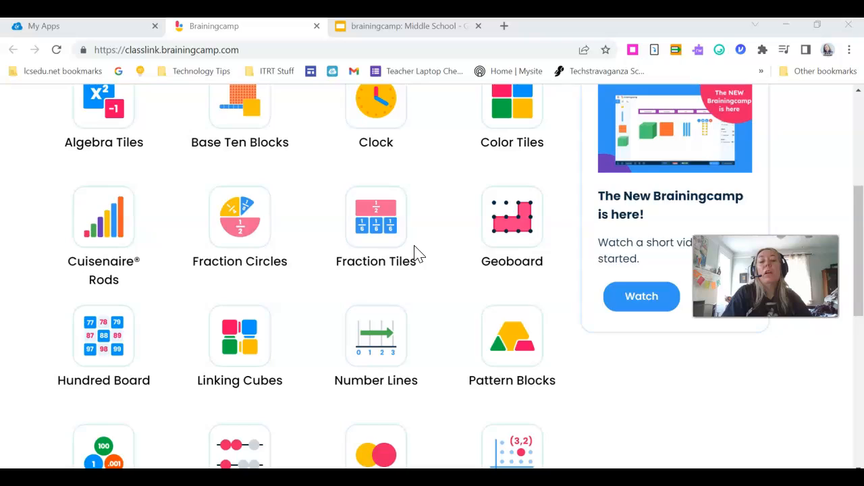
scroll("down", 3)
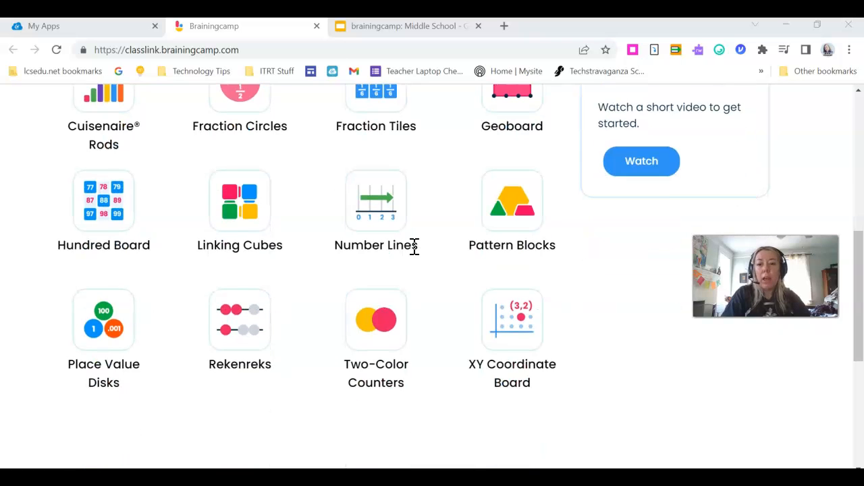
mouse_move(512, 319)
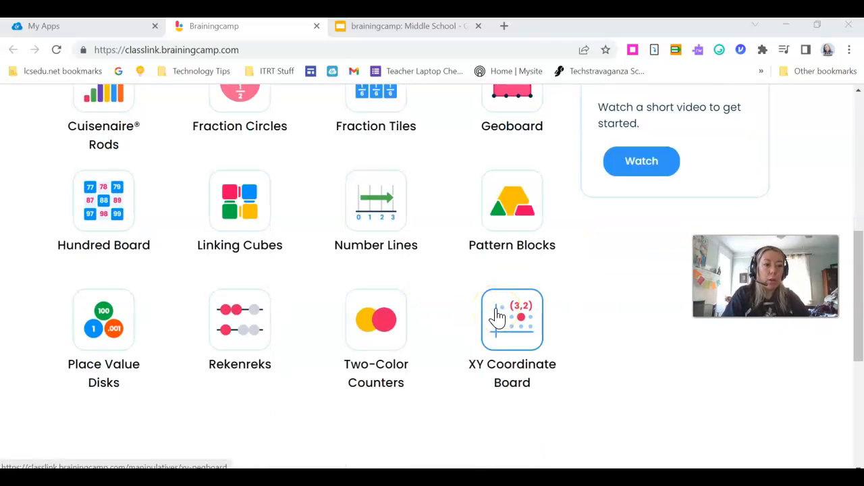
left_click(512, 319)
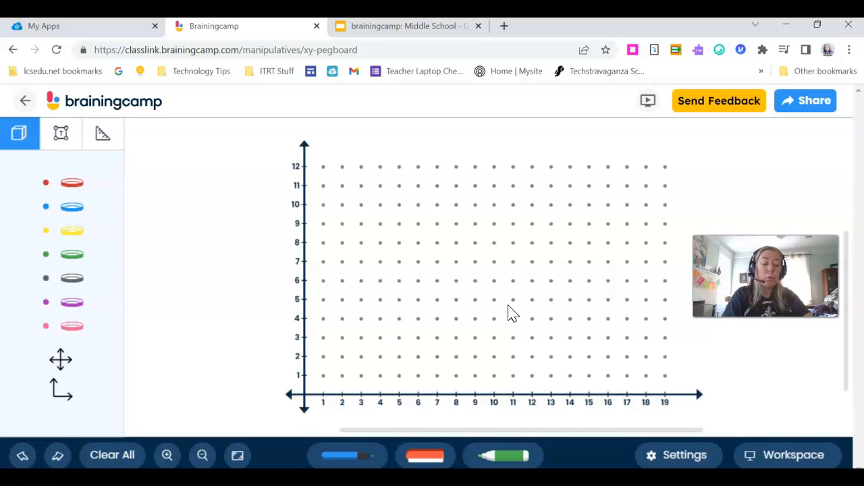
left_click(436, 318)
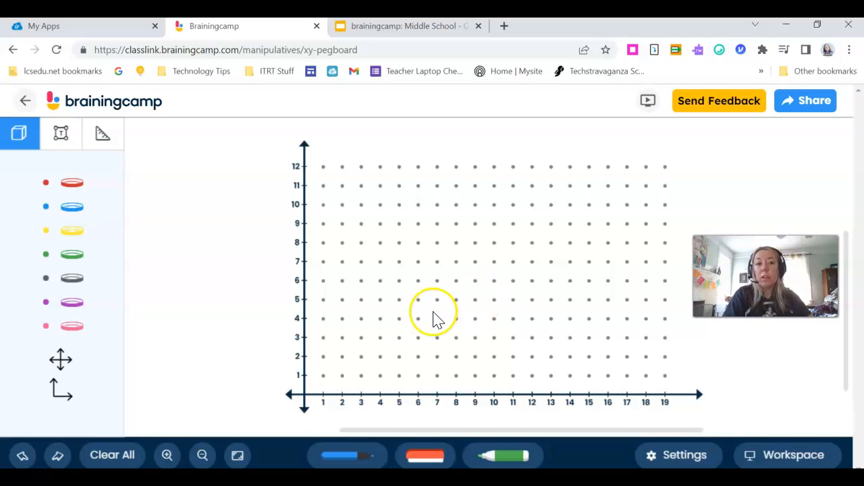
mouse_move(442, 319)
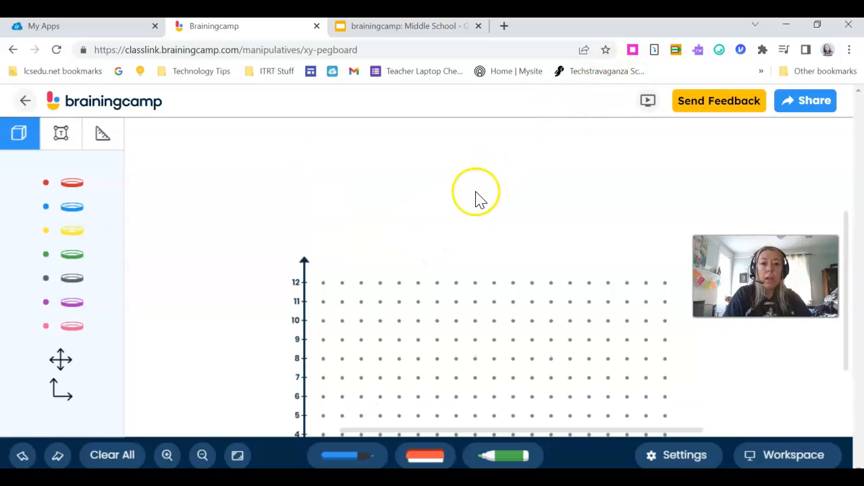
mouse_move(463, 273)
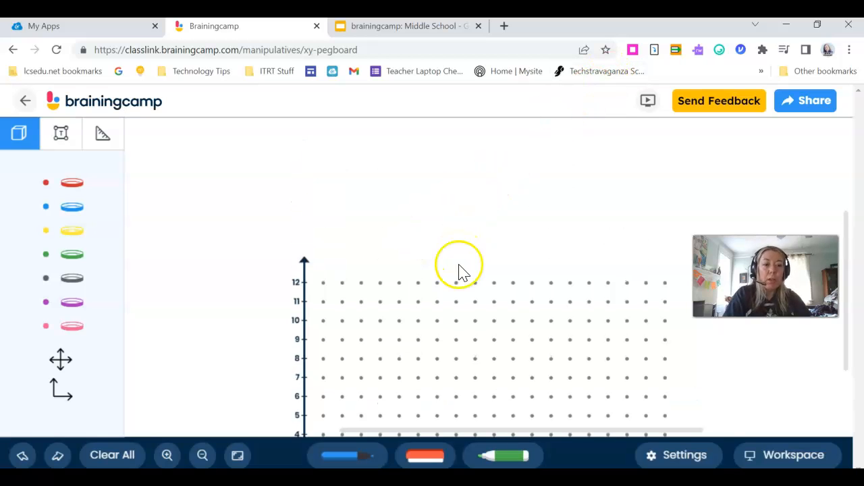
mouse_move(451, 300)
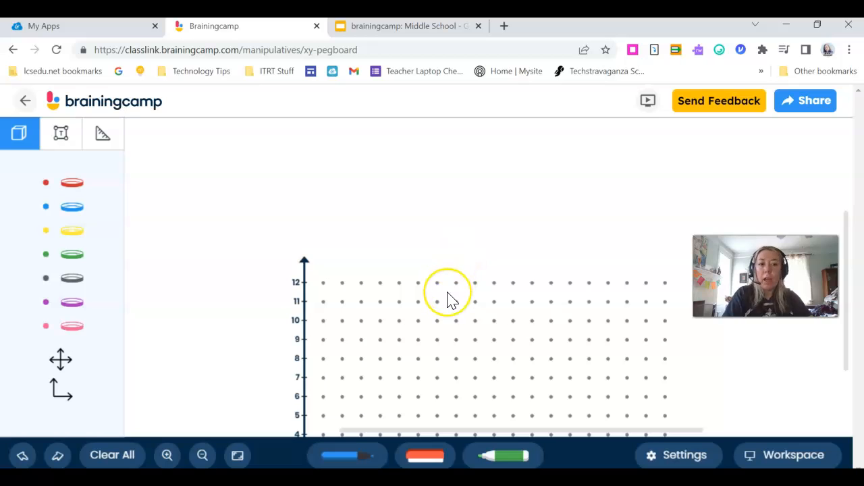
mouse_move(620, 142)
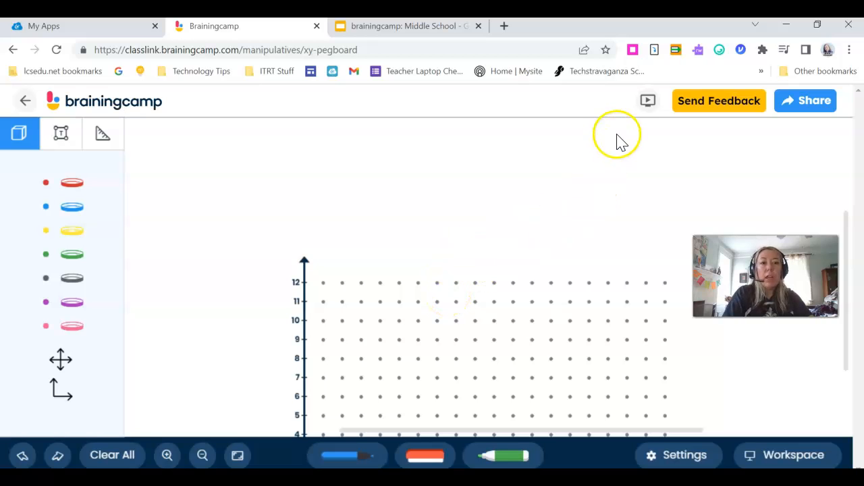
mouse_move(647, 101)
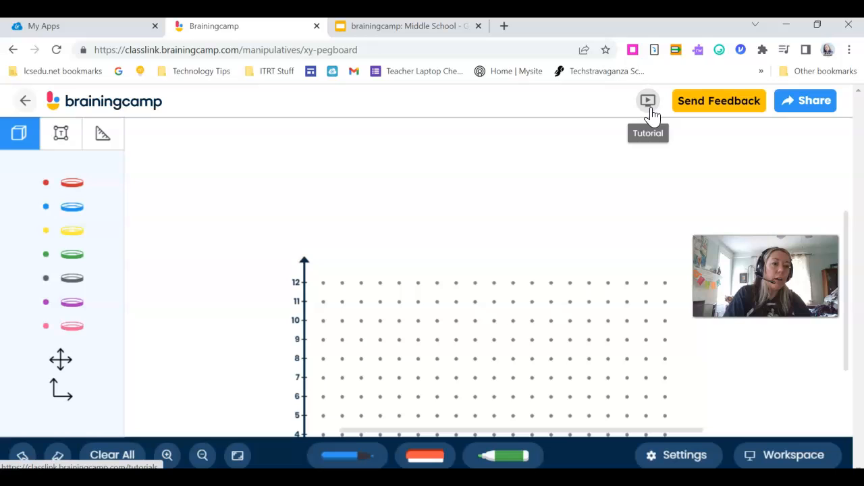
mouse_move(544, 113)
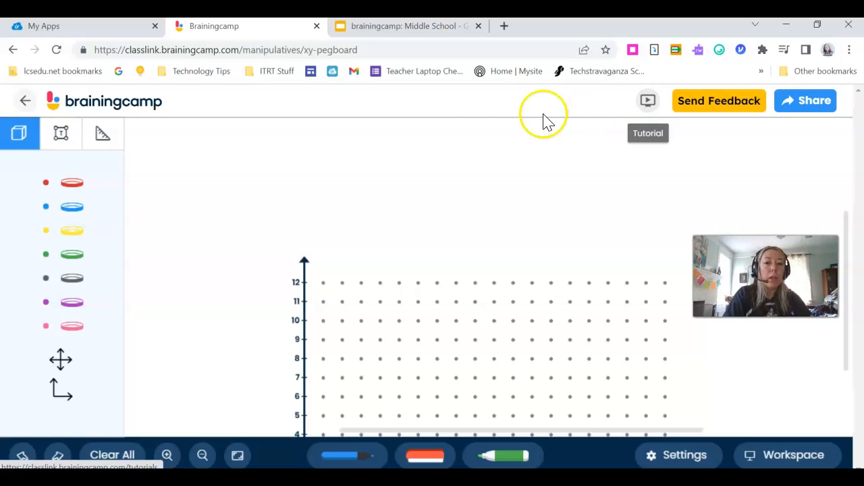
mouse_move(460, 158)
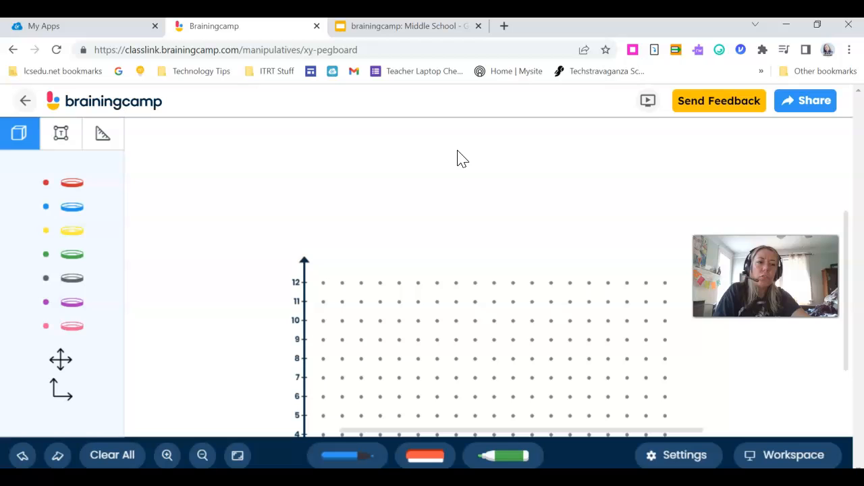
Place red pegs on the pegboard at (2,12), (4,11) and (6,10).
scroll("down", 3)
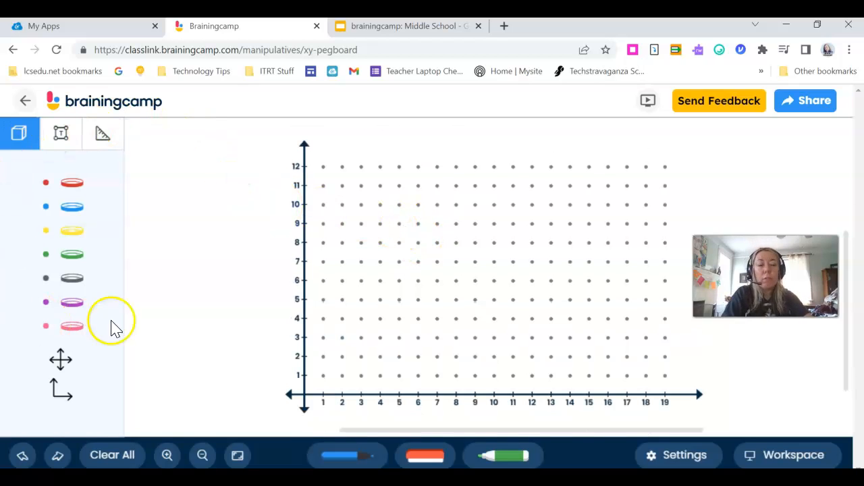
mouse_move(61, 290)
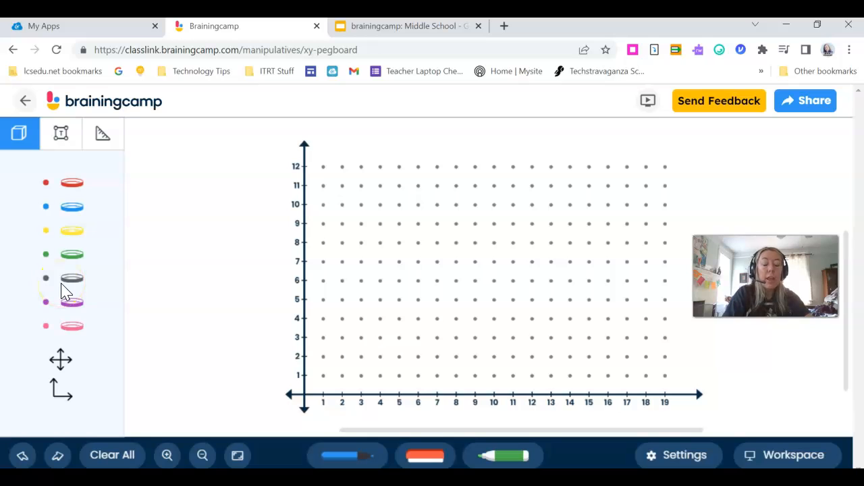
left_click(72, 254)
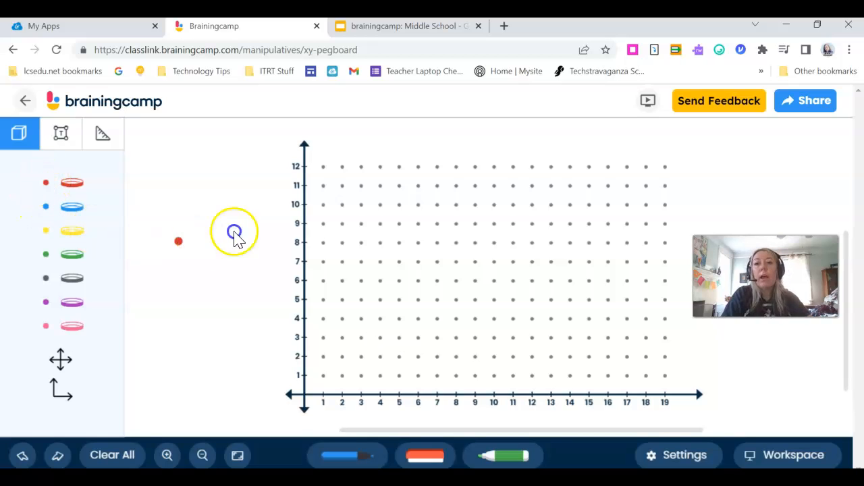
left_click_drag(178, 241, 341, 167)
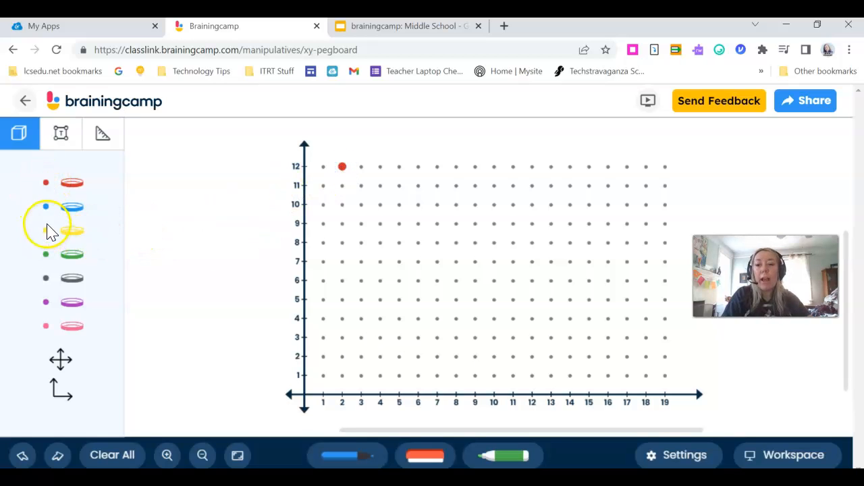
left_click(378, 186)
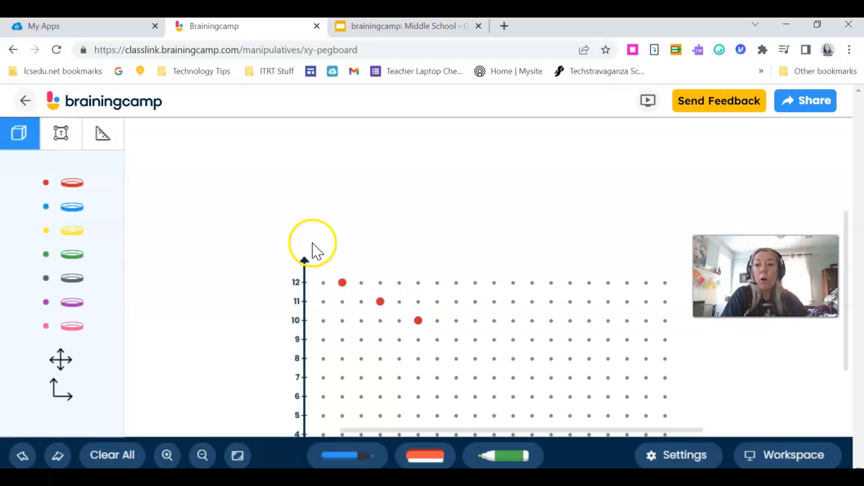
left_click(61, 134)
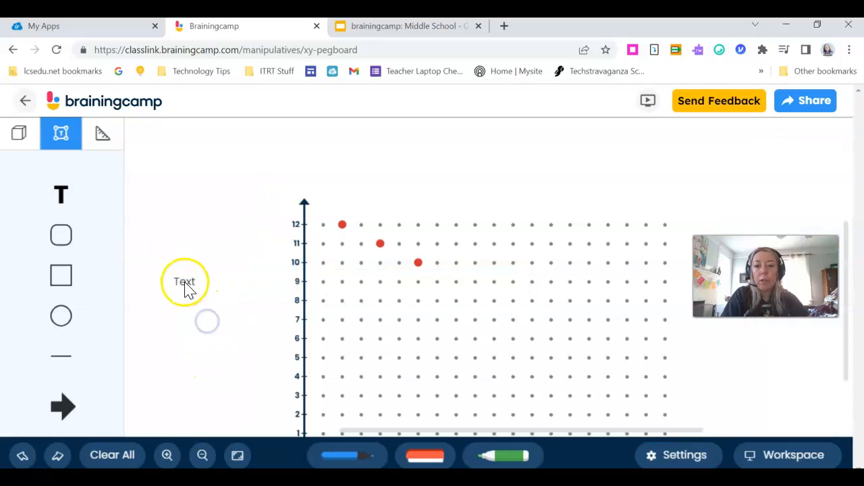
Add a purple text box 'Create a problem for students to solve' with a larger font size.
left_click(185, 281)
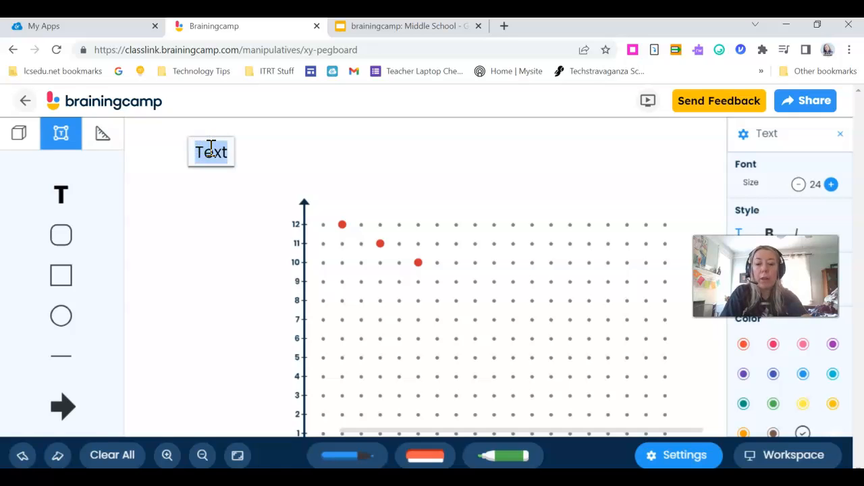
type("Create a")
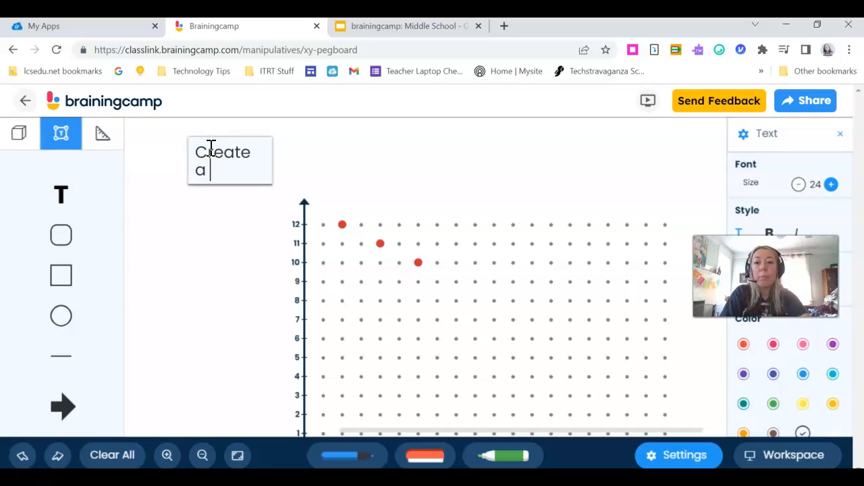
type("problem for students to solve")
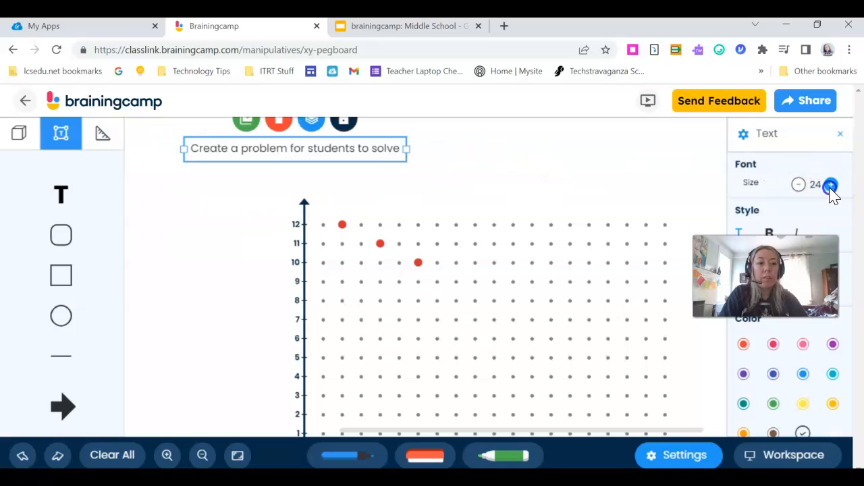
left_click(832, 184)
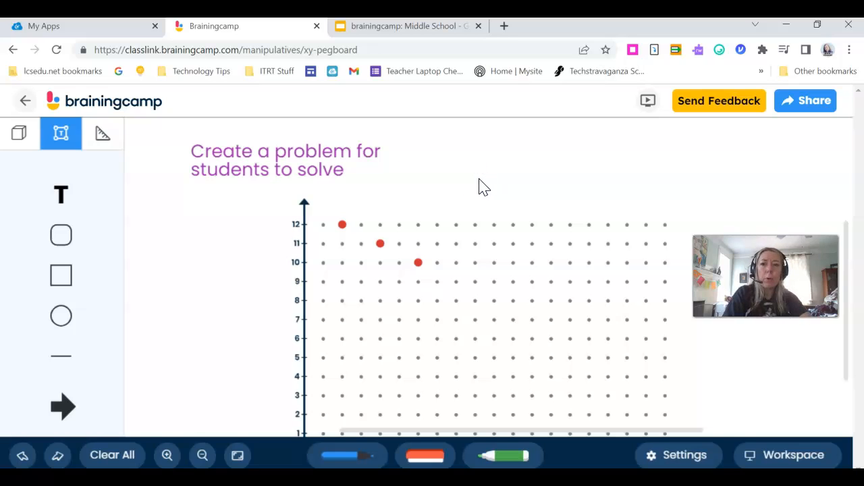
mouse_move(409, 197)
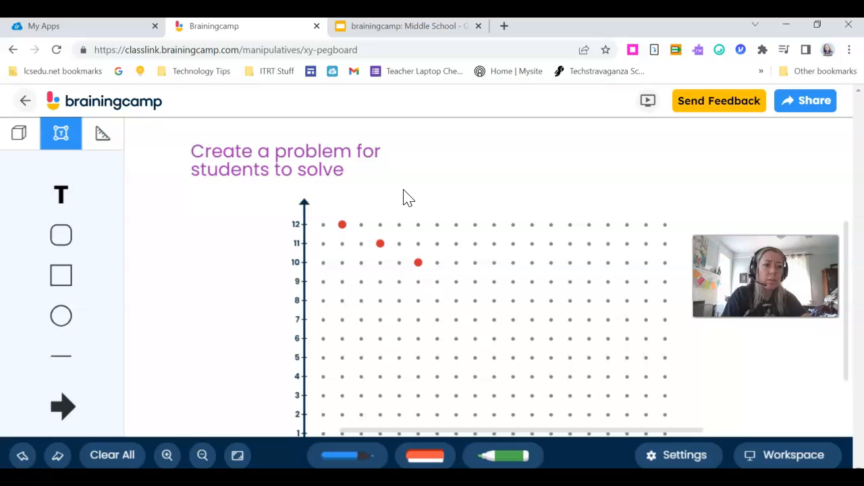
mouse_move(413, 187)
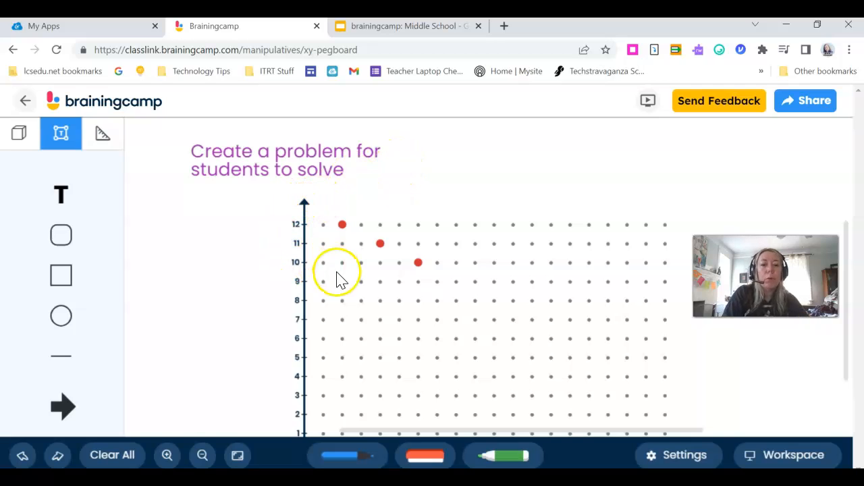
left_click(58, 455)
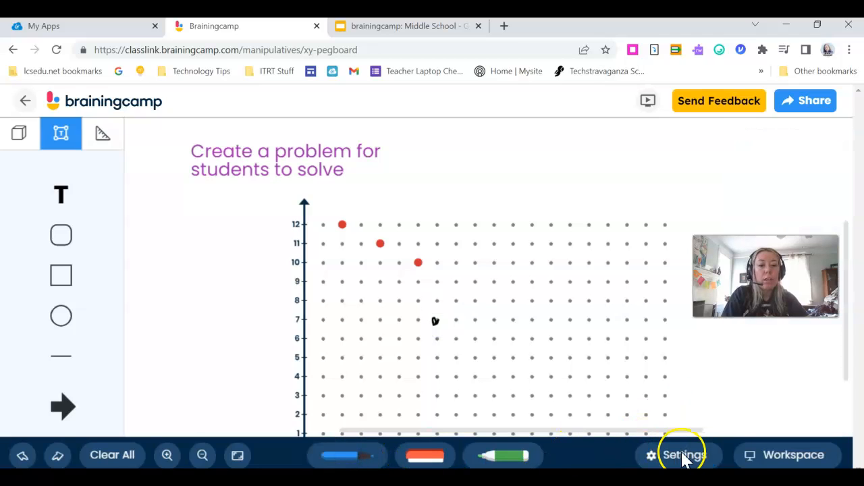
Turn on Ordered Pairs and Data Tables, and move the table left of the grid.
left_click(683, 455)
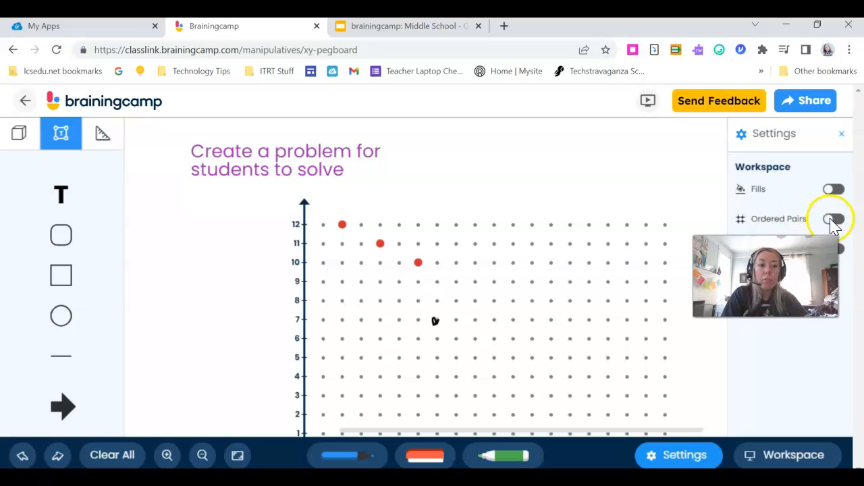
left_click(833, 219)
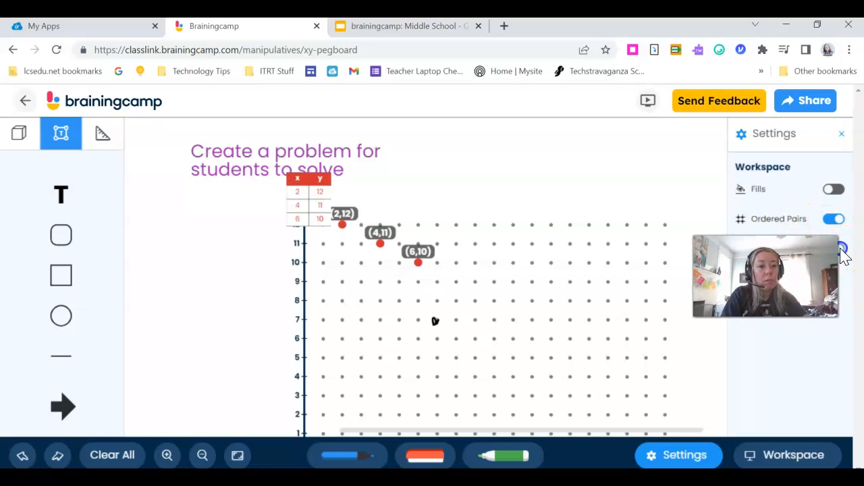
mouse_move(520, 159)
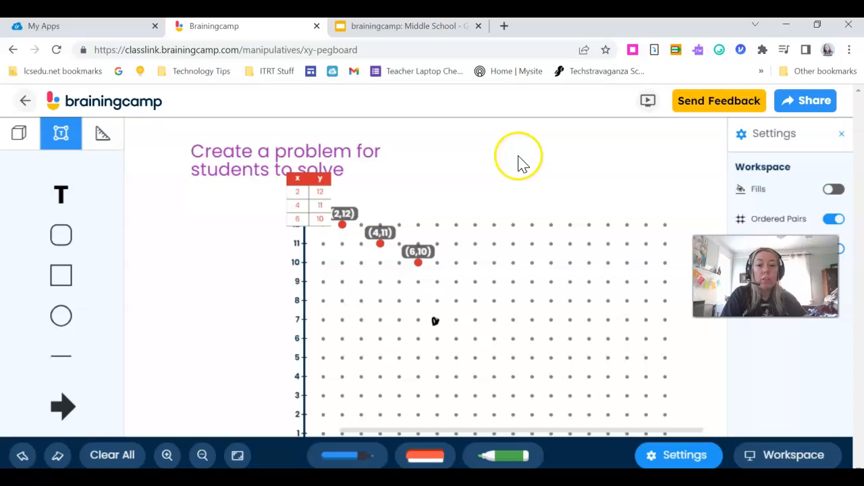
left_click_drag(311, 196, 176, 243)
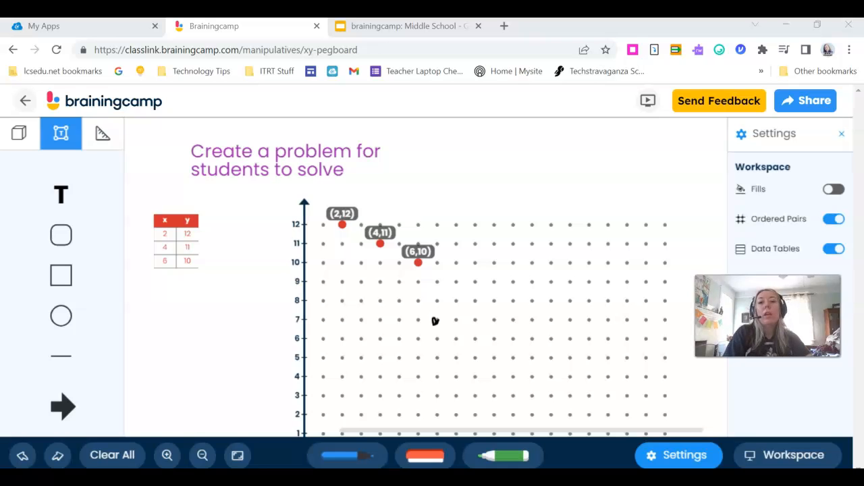
mouse_move(300, 172)
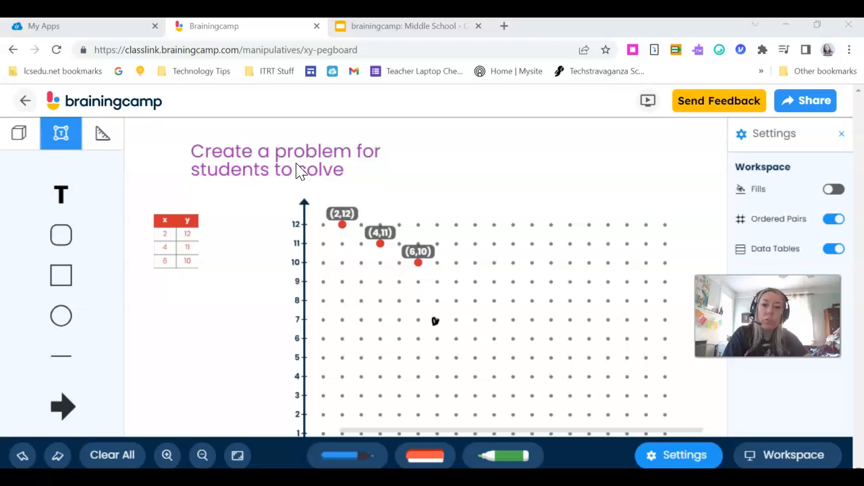
mouse_move(282, 205)
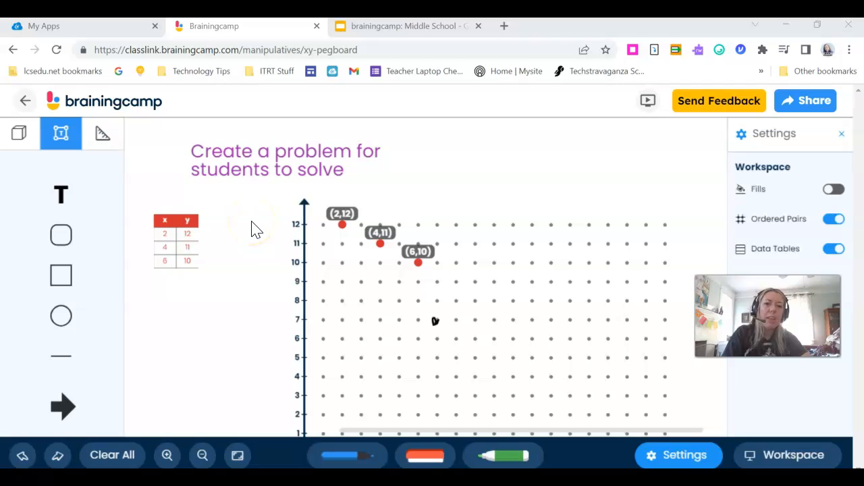
Add blue pegs at (3,8), (4,7) and (5,6), then turn off Ordered Pairs and Data Tables.
left_click(18, 133)
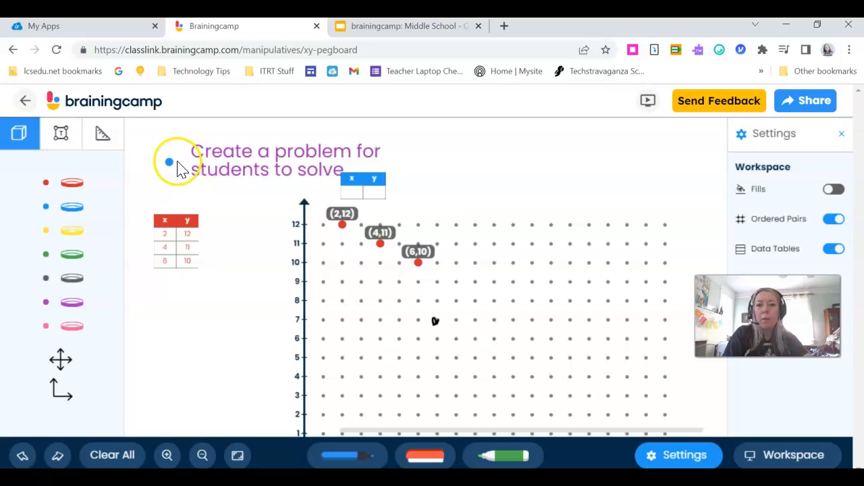
left_click(360, 299)
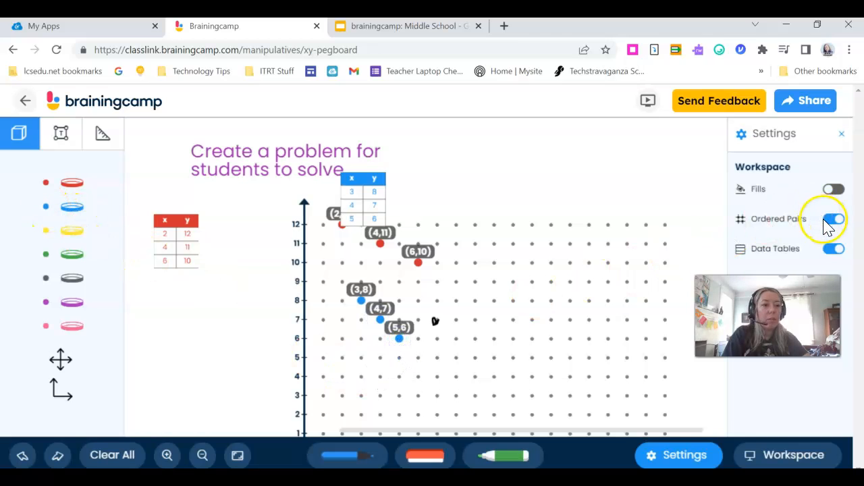
left_click(834, 219)
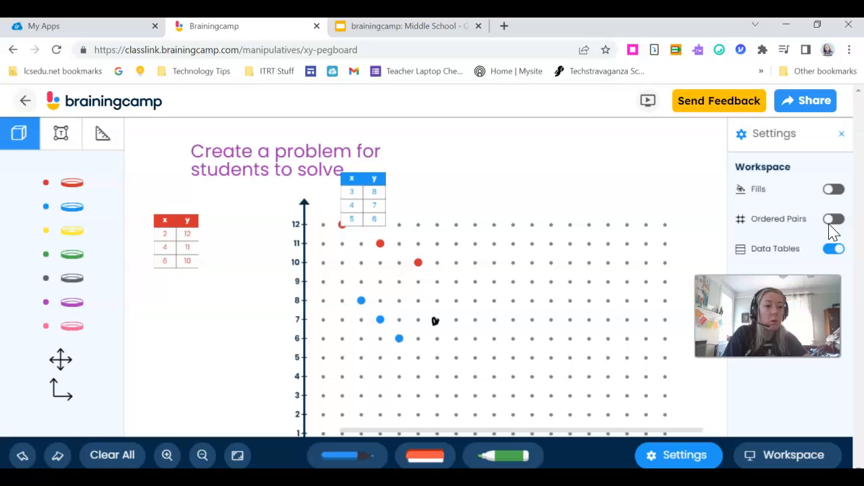
left_click(833, 249)
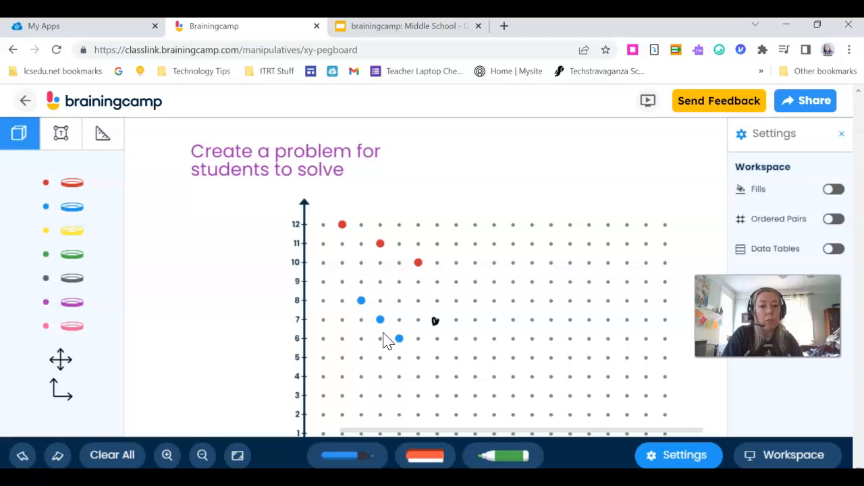
left_click(806, 101)
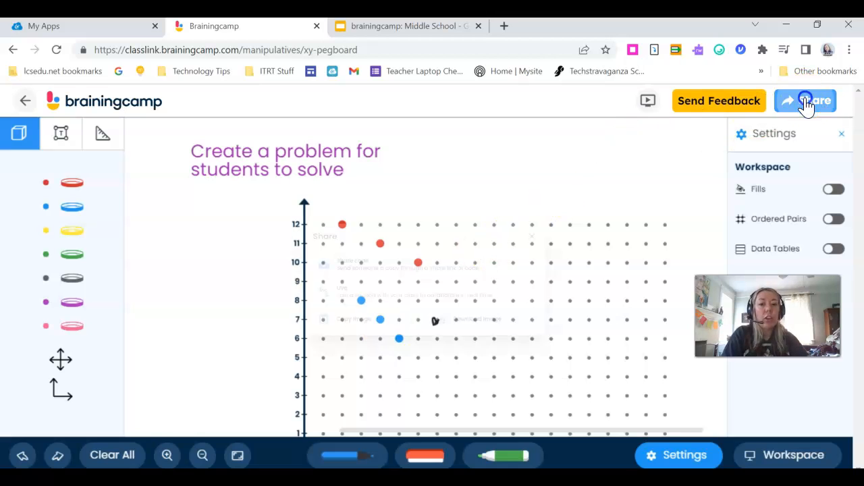
left_click(805, 100)
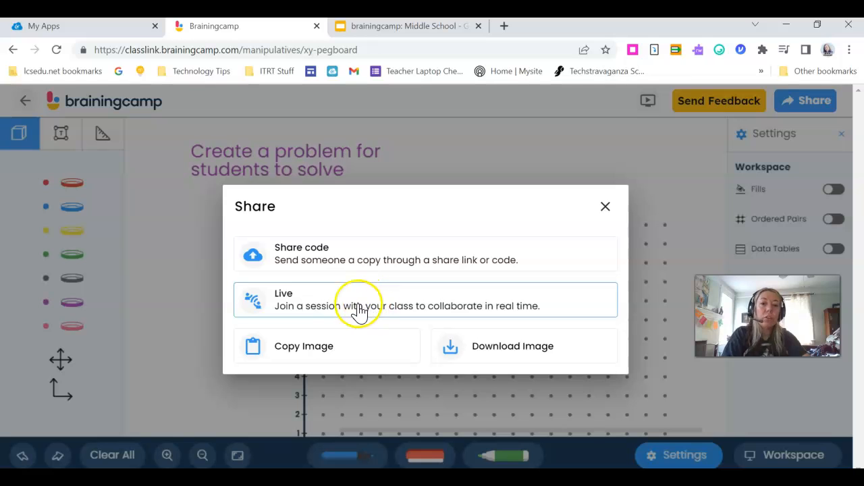
mouse_move(606, 206)
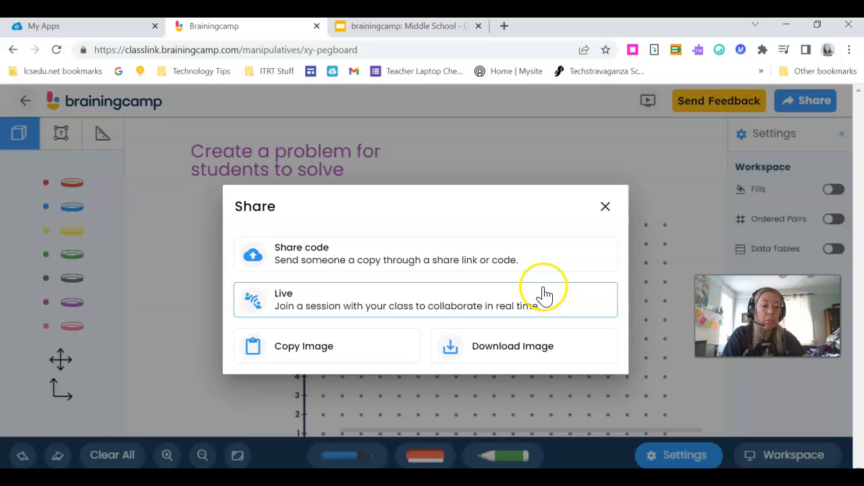
mouse_move(538, 292)
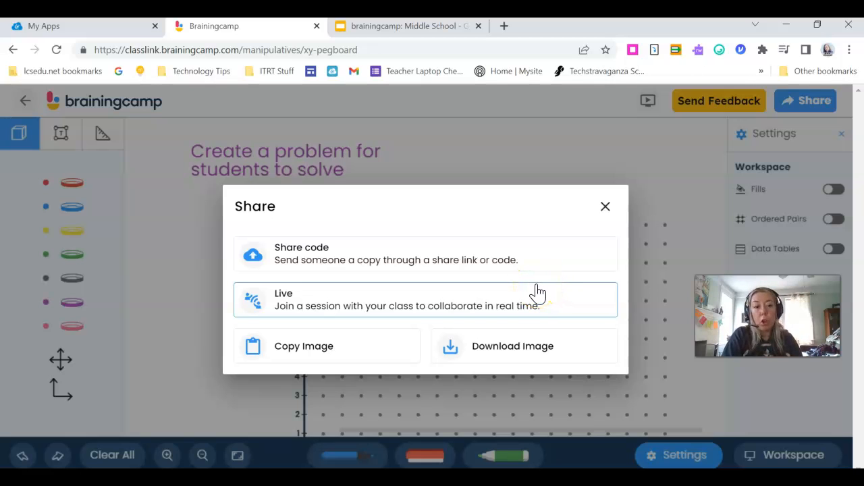
mouse_move(535, 287)
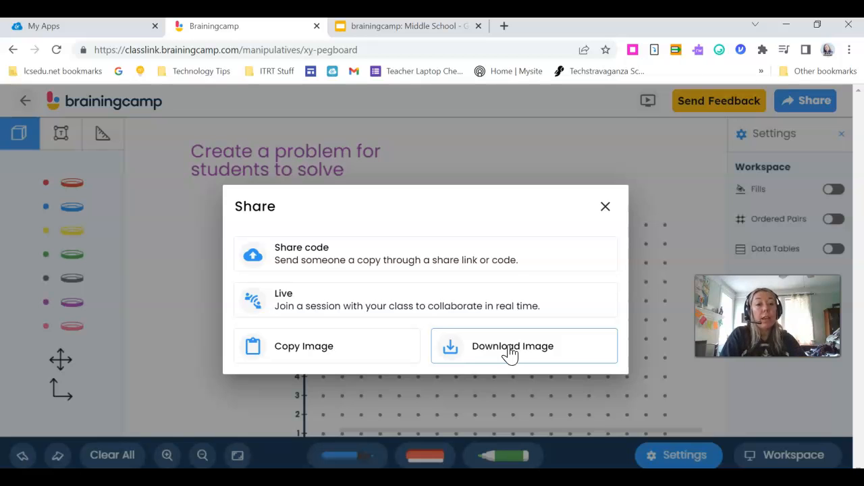
left_click(302, 253)
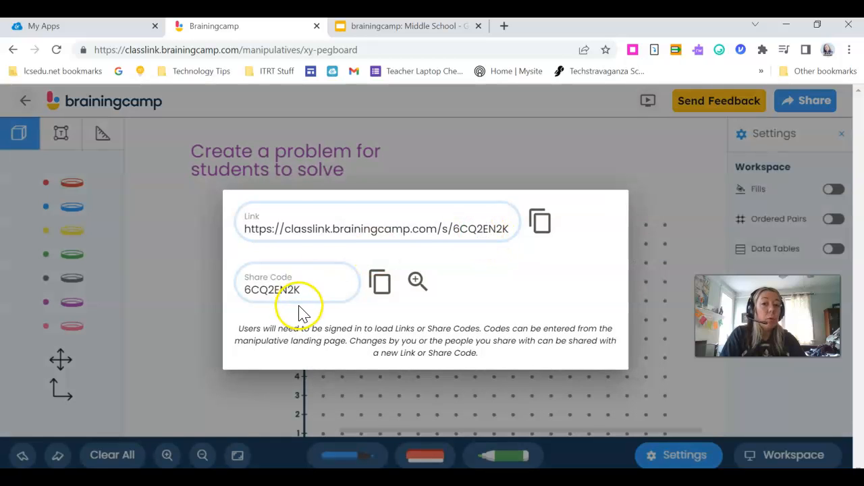
mouse_move(321, 213)
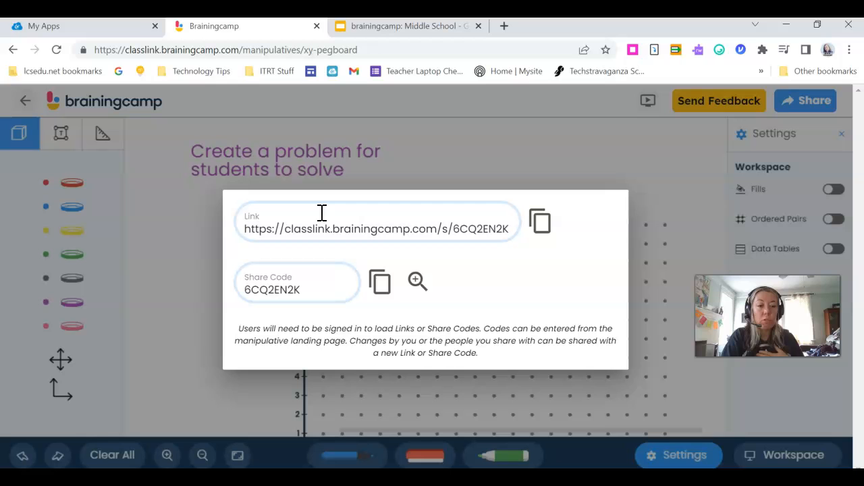
left_click(512, 141)
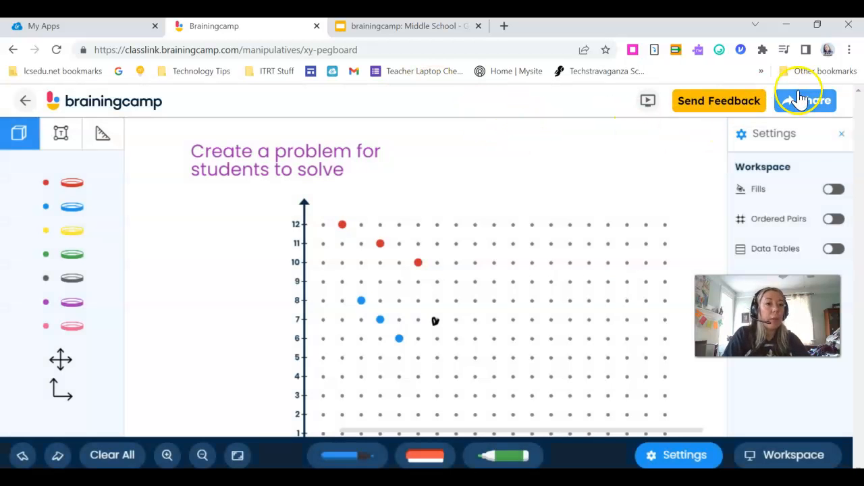
Share the pegboard problem as a Live class session and start it.
left_click(806, 100)
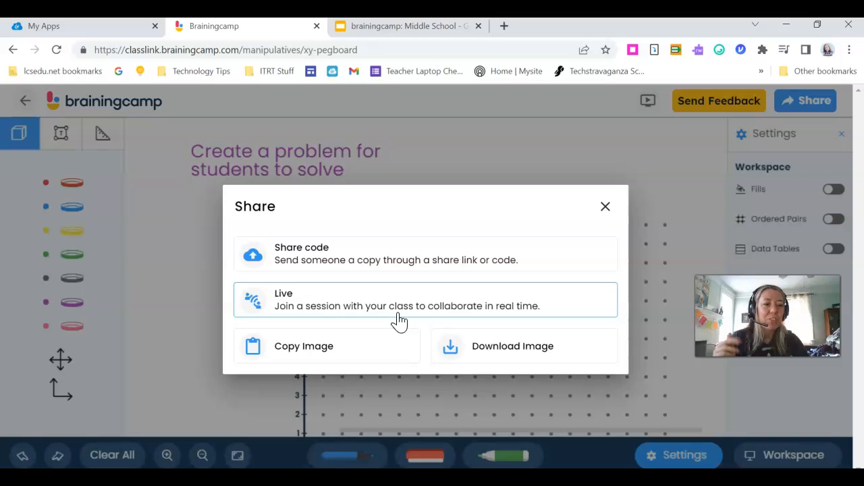
left_click(426, 299)
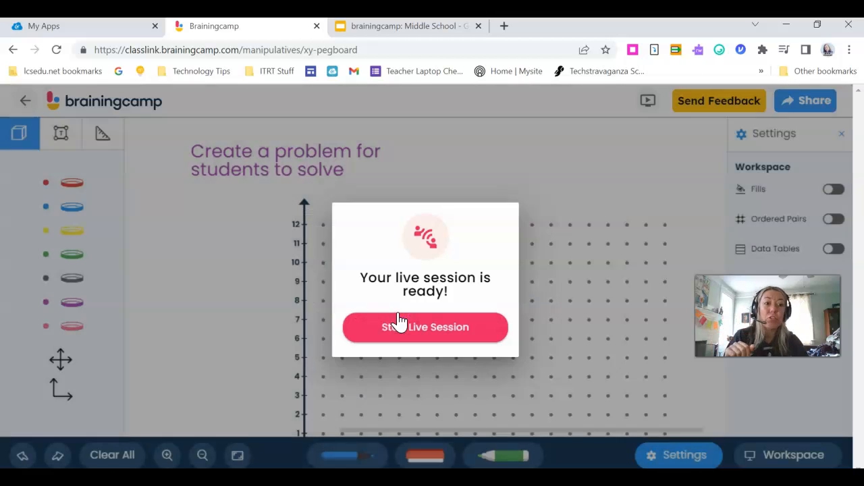
left_click(425, 327)
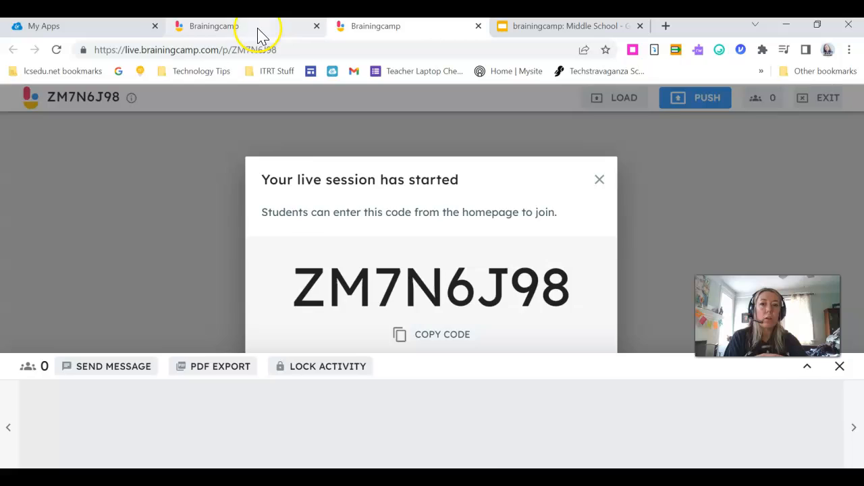
left_click(215, 26)
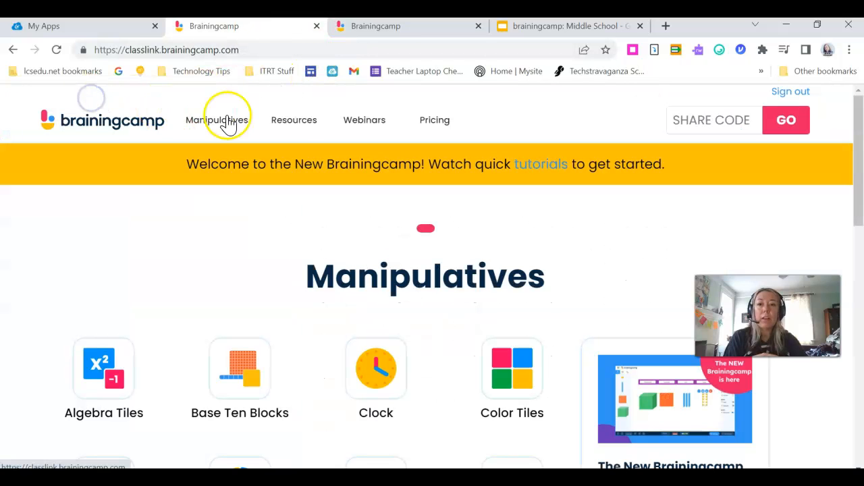
mouse_move(709, 120)
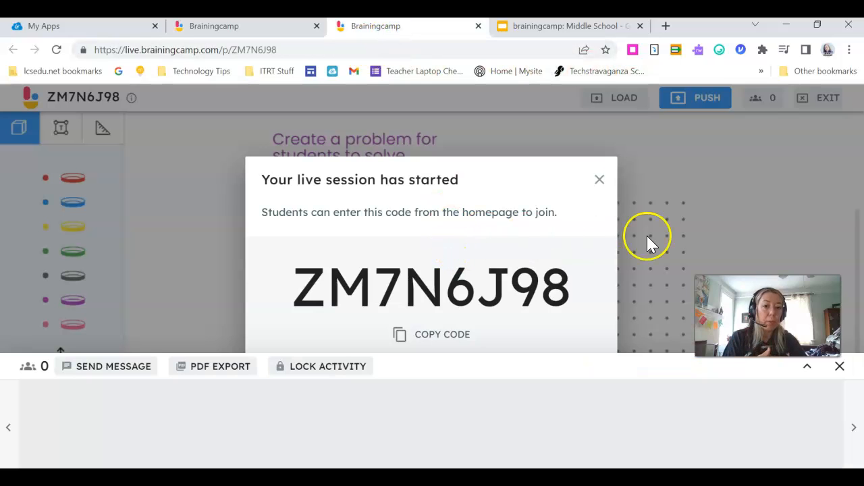
mouse_move(599, 180)
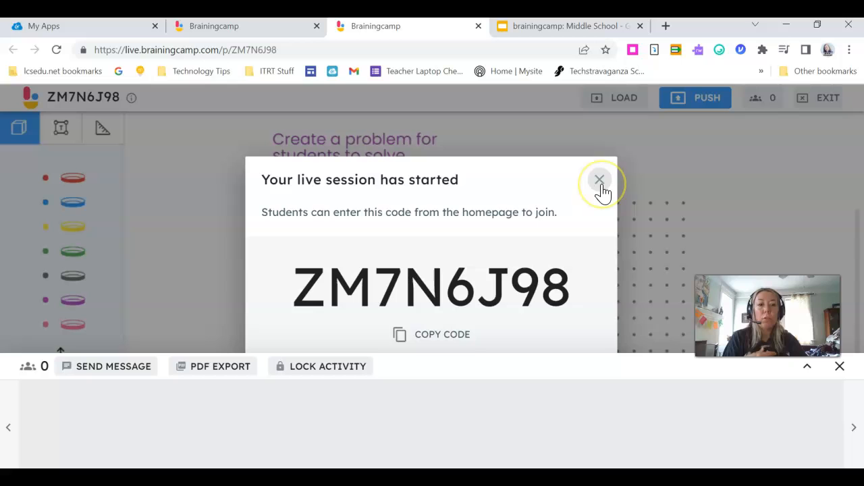
mouse_move(179, 432)
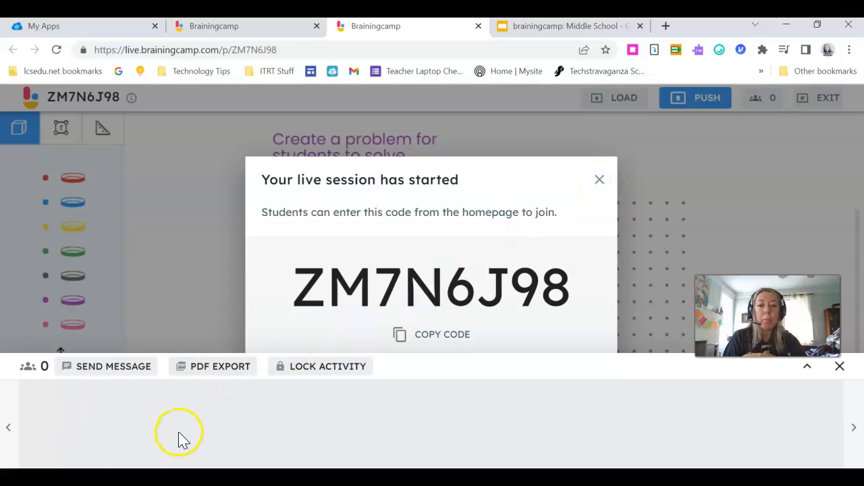
mouse_move(128, 425)
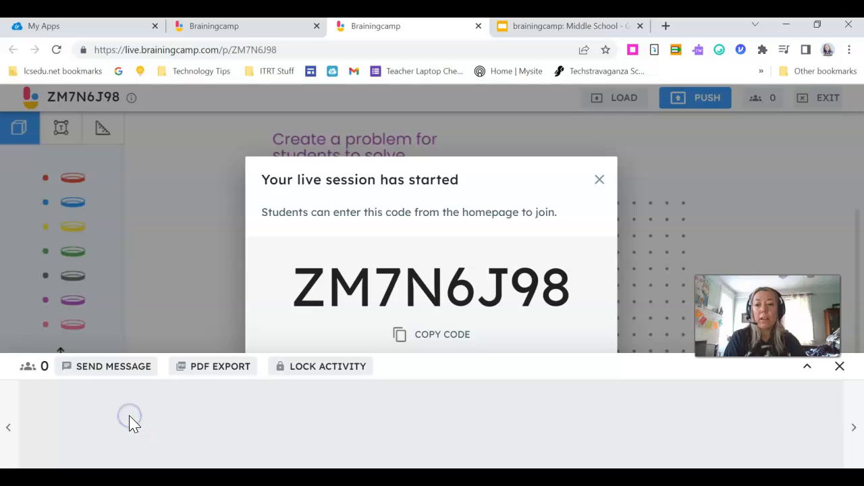
mouse_move(137, 426)
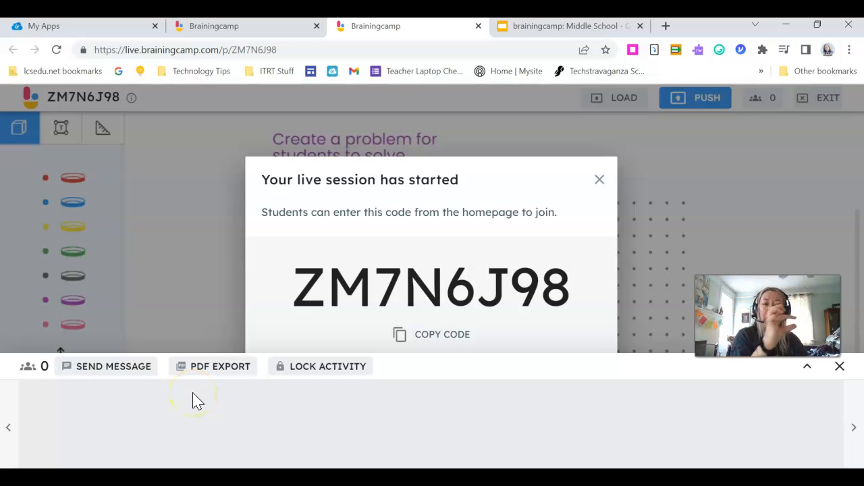
mouse_move(198, 400)
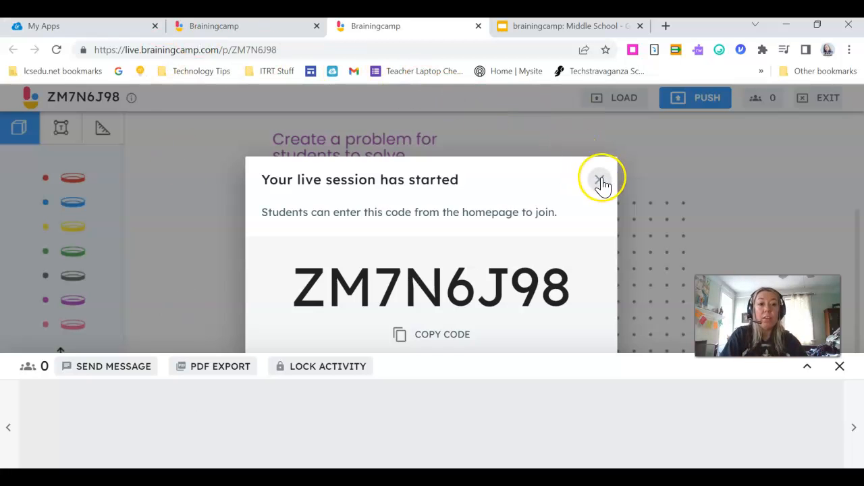
Dismiss the ZM7N6J98 join code popup, exit the live session and return home.
left_click(600, 180)
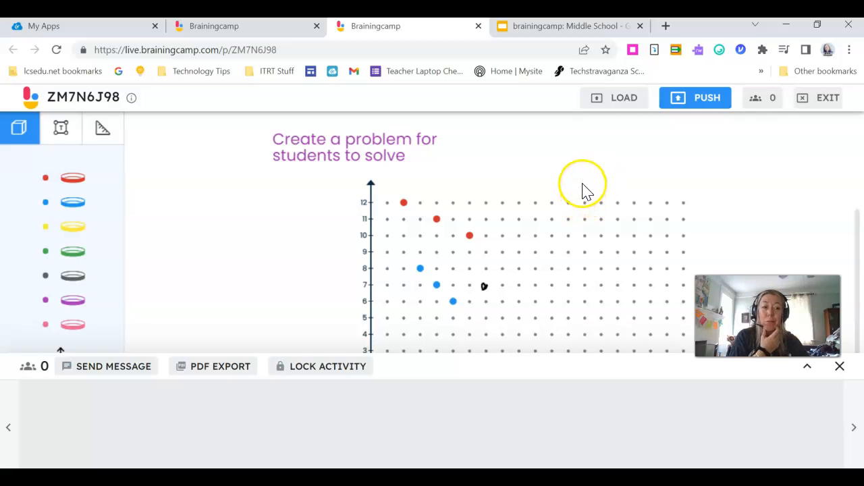
mouse_move(496, 246)
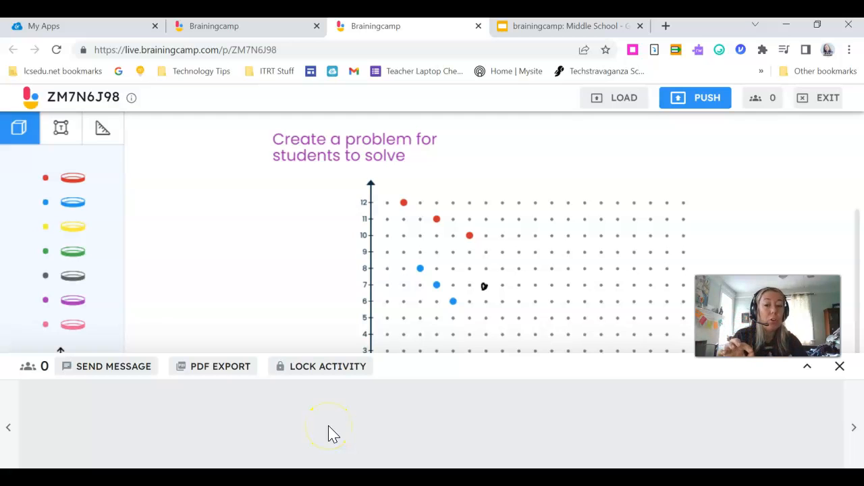
mouse_move(331, 433)
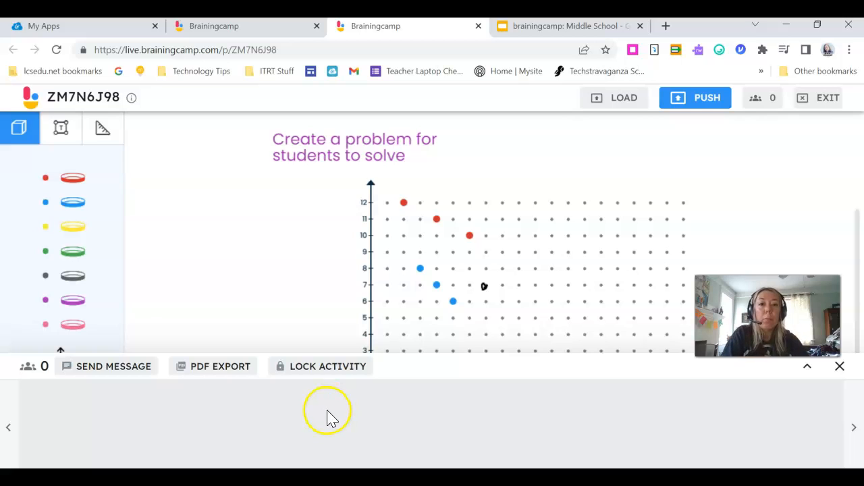
mouse_move(817, 98)
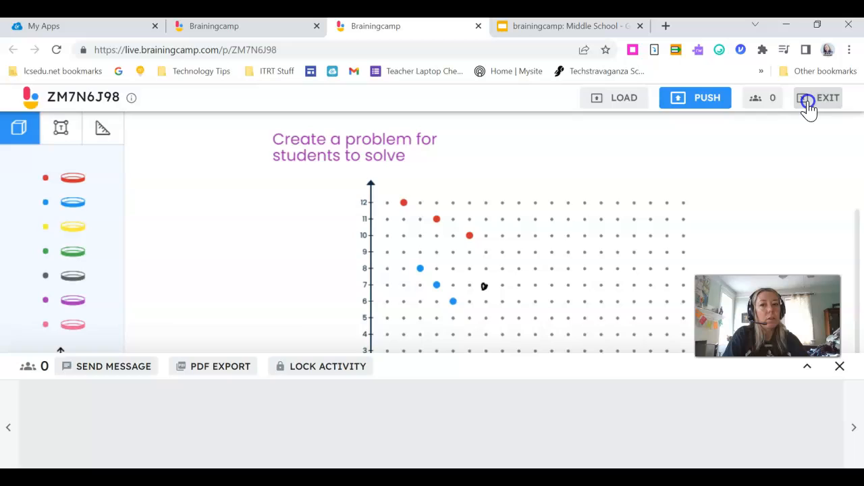
left_click(818, 97)
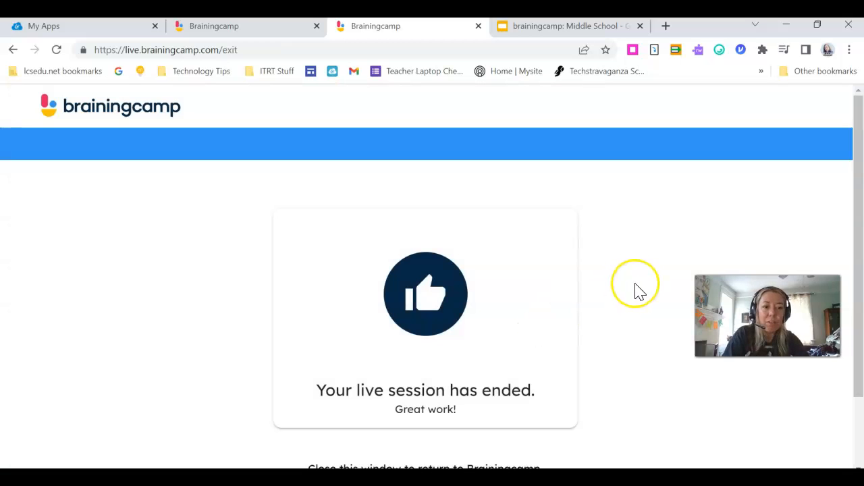
scroll("down", 3)
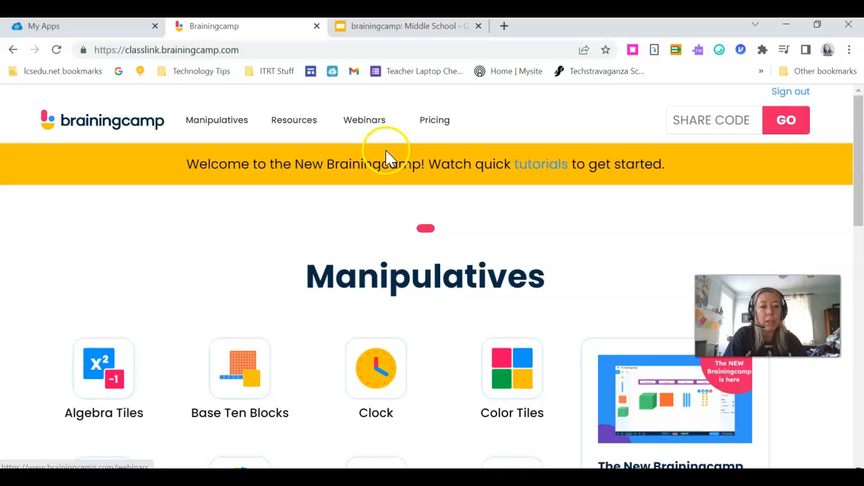
mouse_move(341, 220)
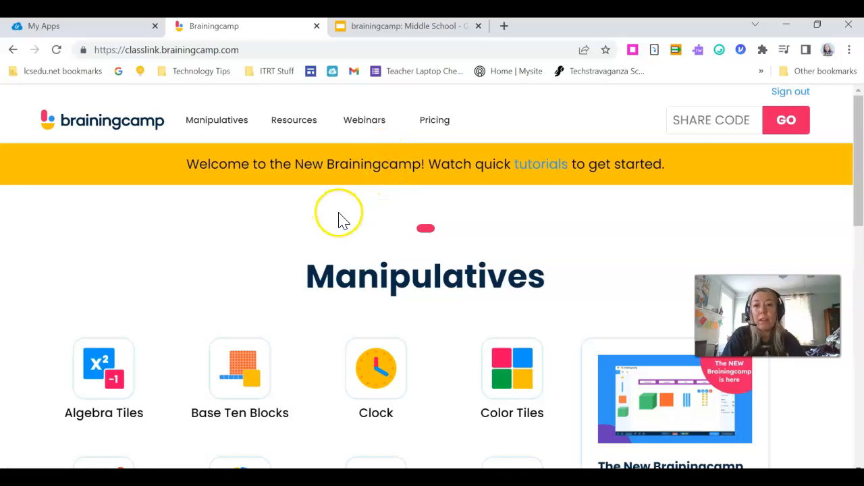
Open the Tasks library from Resources and scroll down toward the 'Count it, Build it, Match it!' task.
left_click(293, 120)
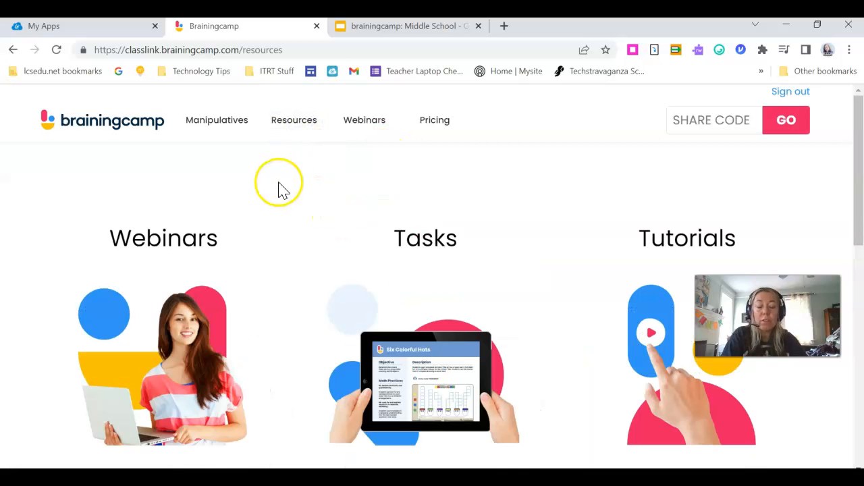
mouse_move(233, 237)
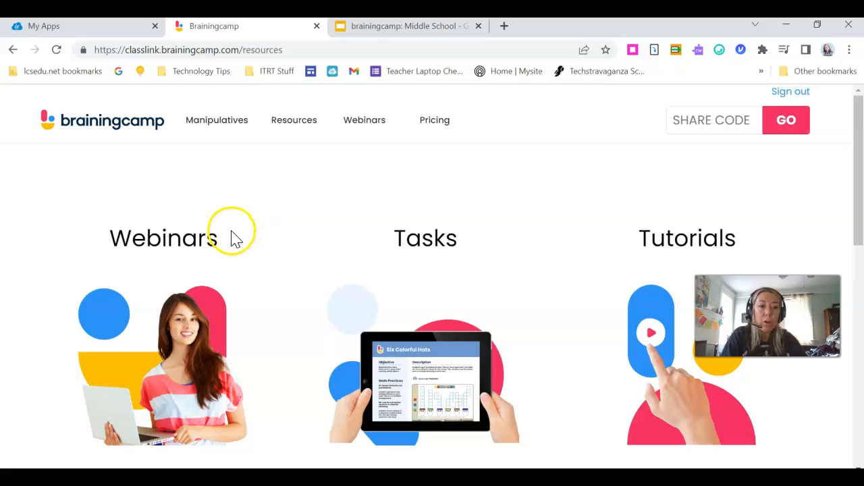
scroll("down", 3)
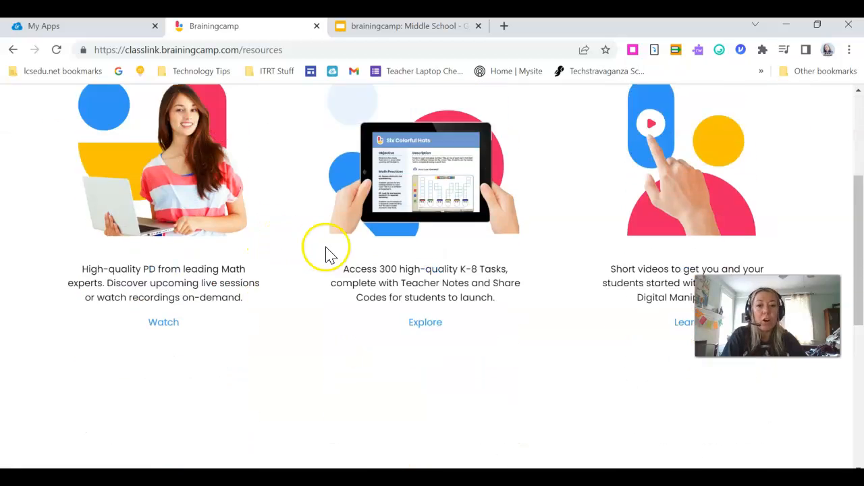
left_click(426, 322)
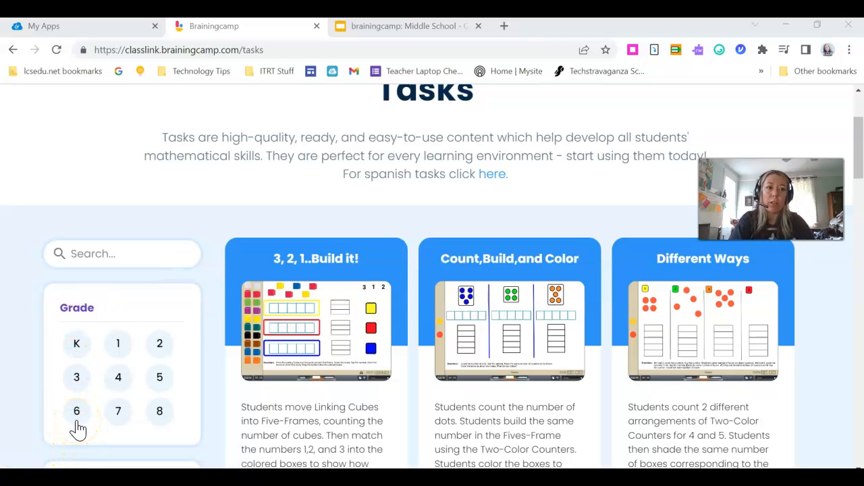
mouse_move(465, 206)
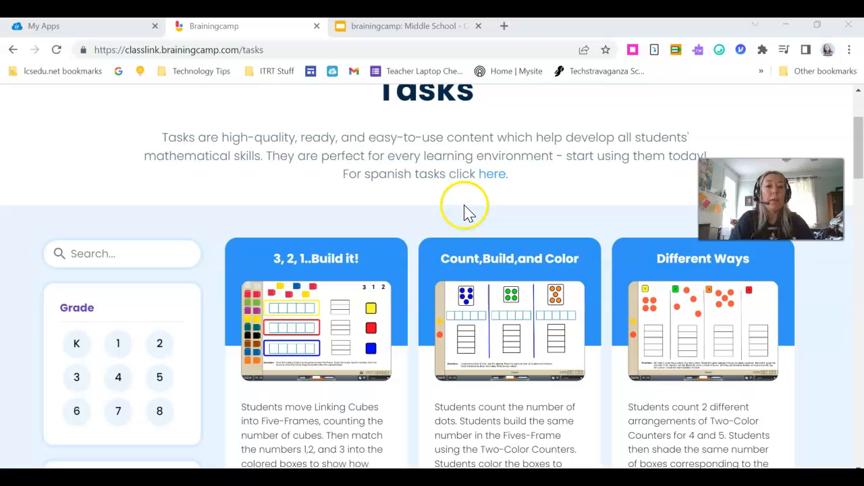
mouse_move(492, 196)
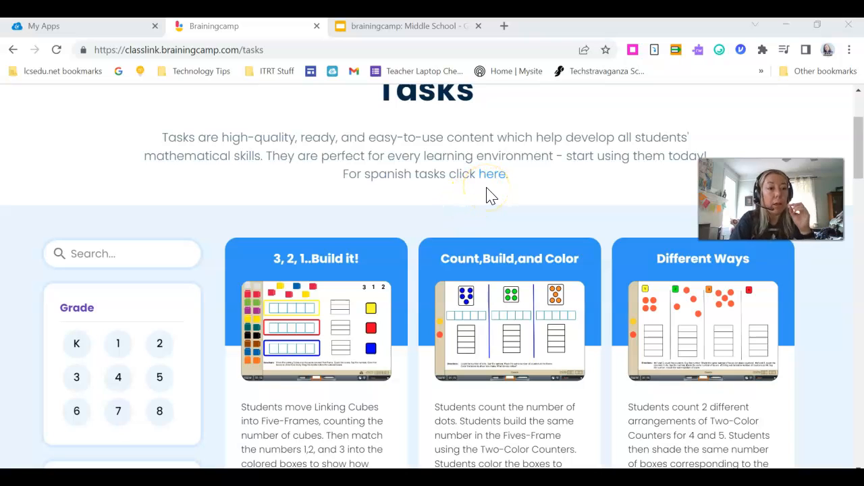
mouse_move(499, 150)
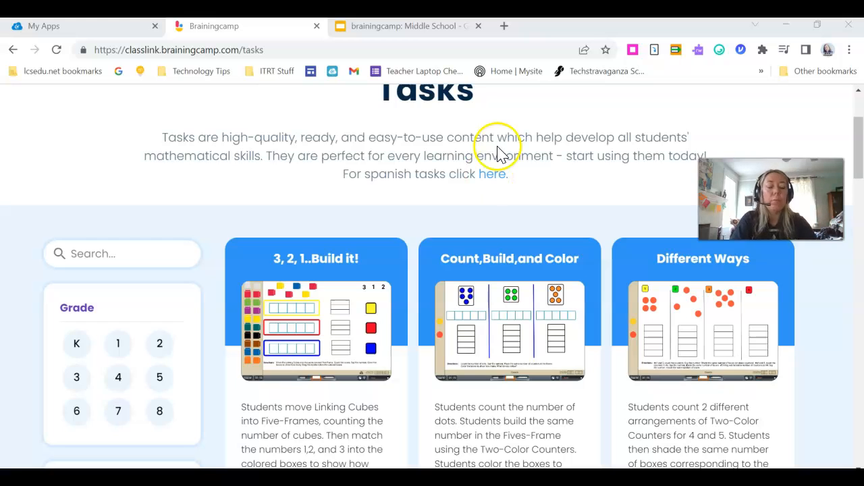
scroll("down", 3)
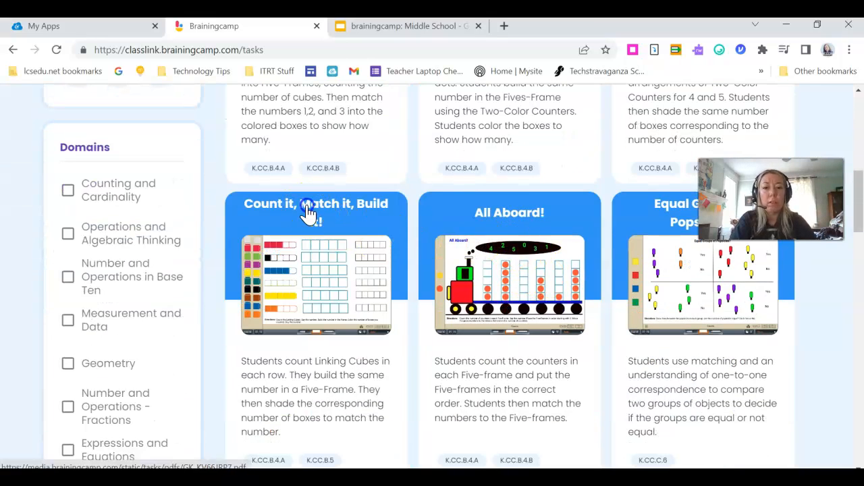
Open the Count it, Build it, Match it! PDF and scroll both pages to find KV66JRP7.
left_click(315, 204)
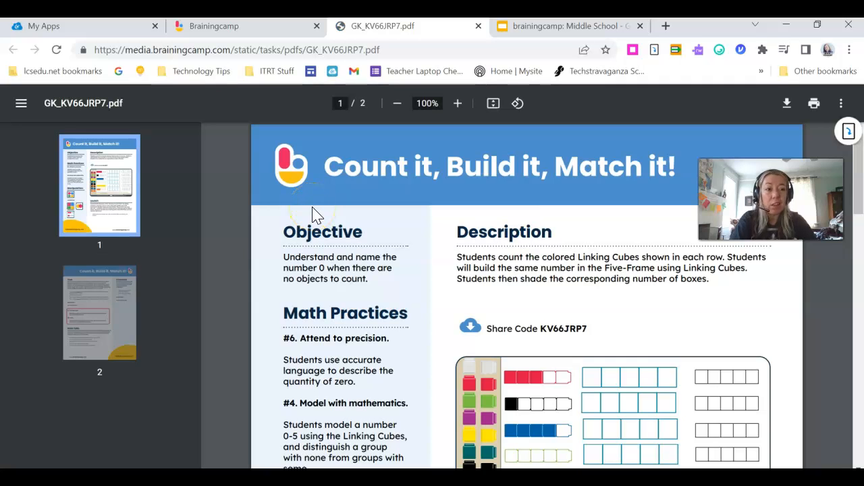
scroll("down", 3)
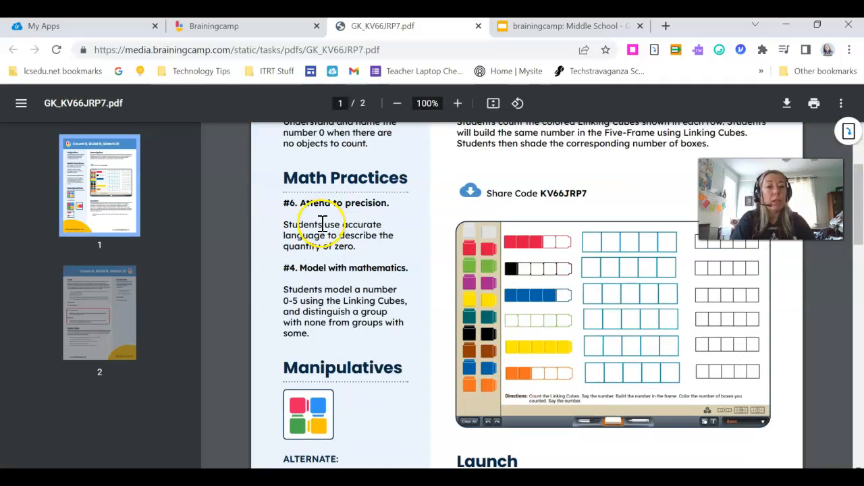
scroll("down", 3)
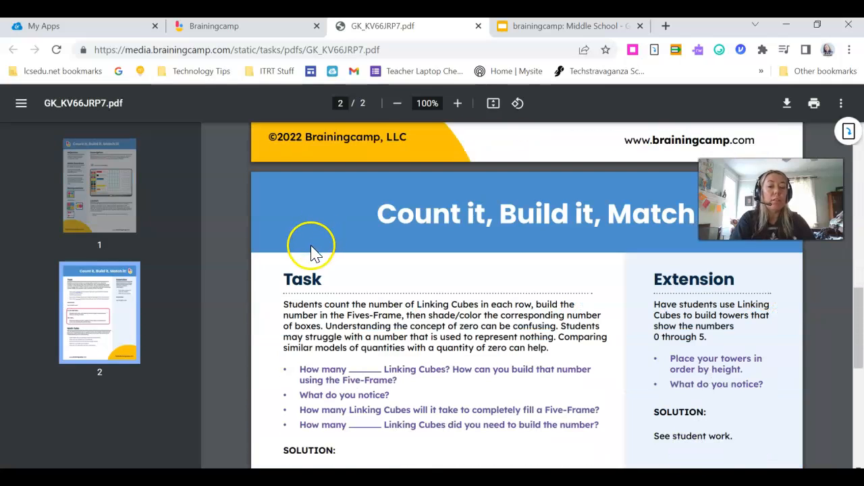
scroll("down", 3)
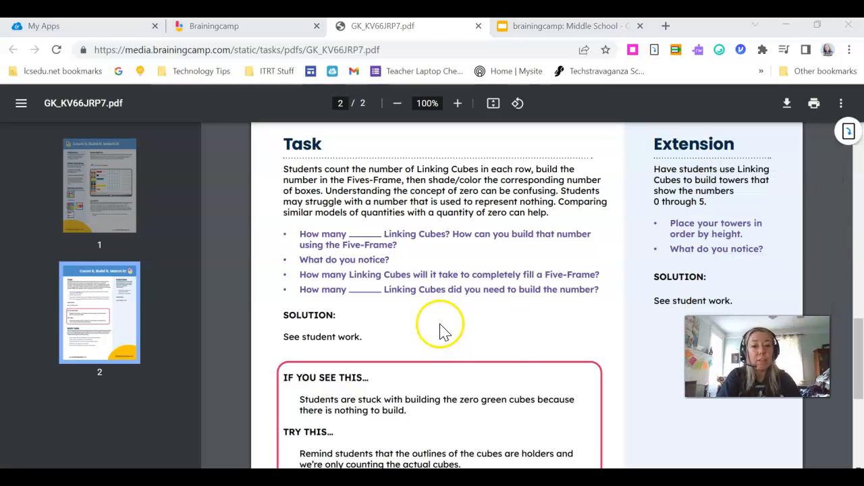
scroll("down", 3)
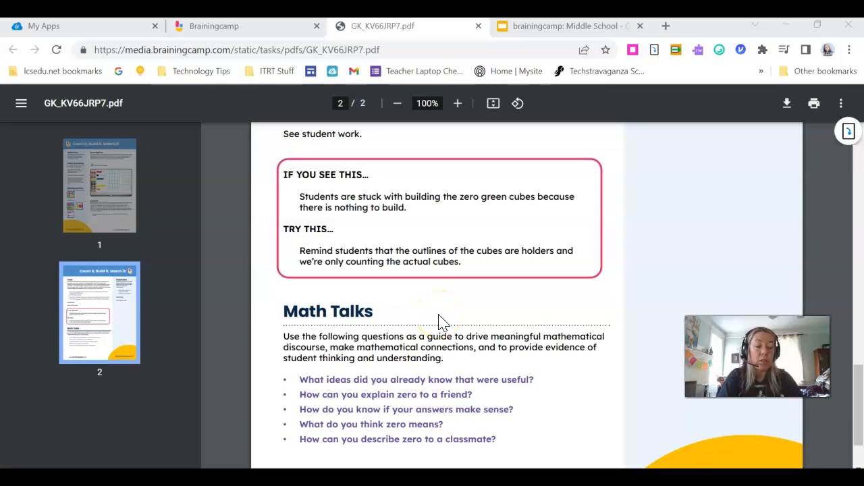
scroll("up", 3)
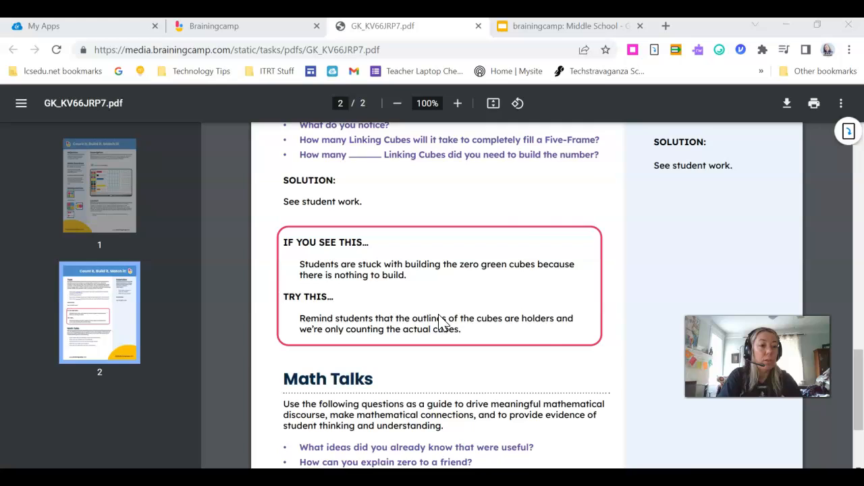
scroll("up", 3)
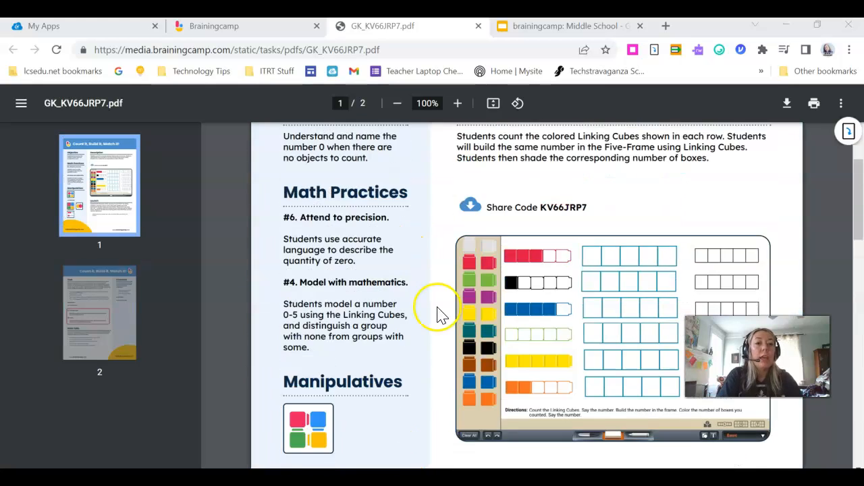
scroll("up", 3)
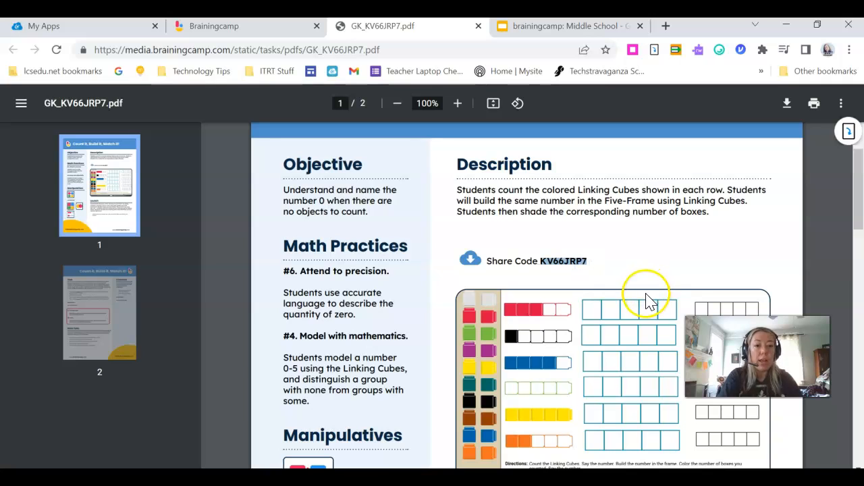
mouse_move(646, 297)
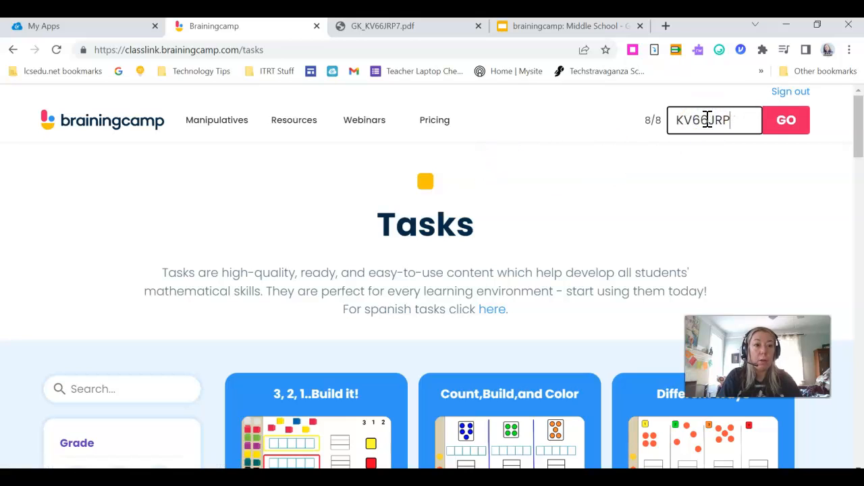
Add the final '7' to the share code box to make KV66JRP7.
left_click(785, 120)
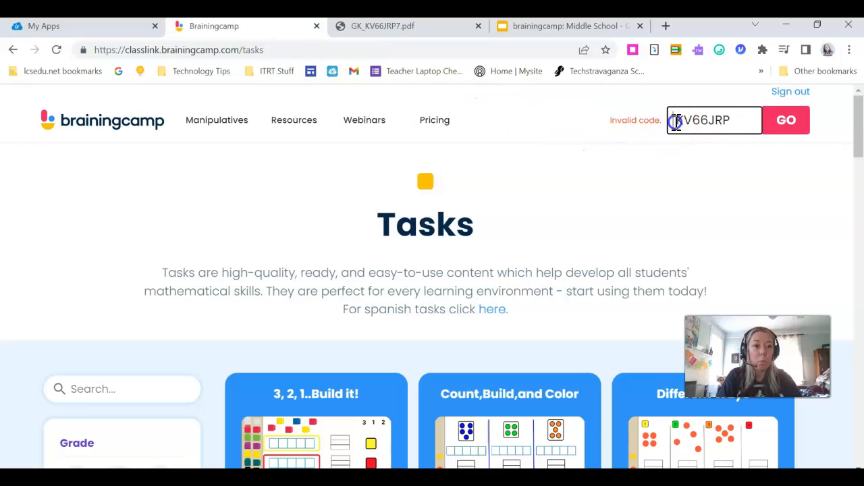
type("7")
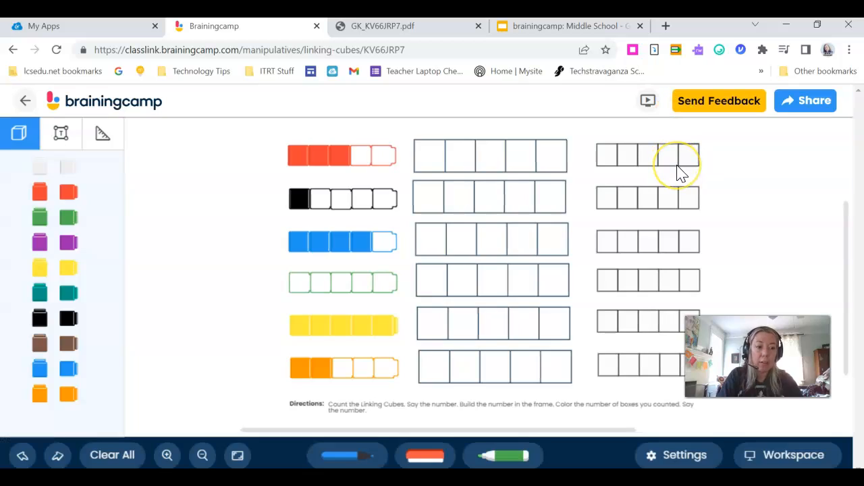
mouse_move(681, 171)
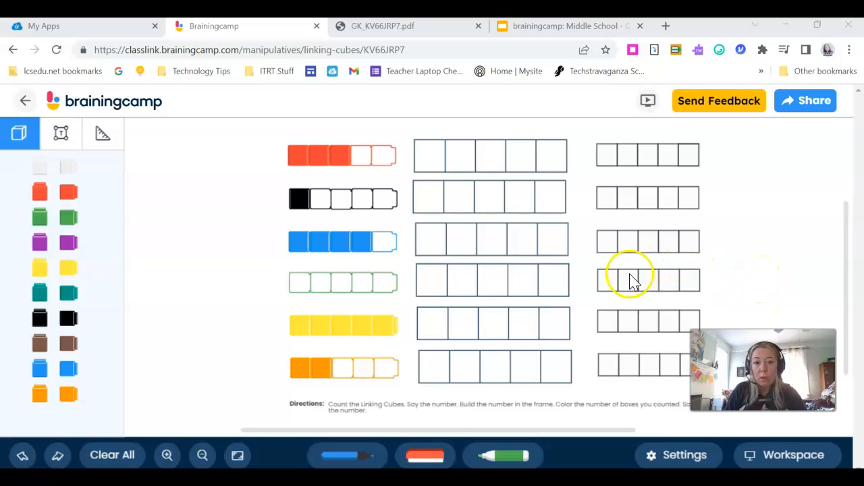
mouse_move(583, 260)
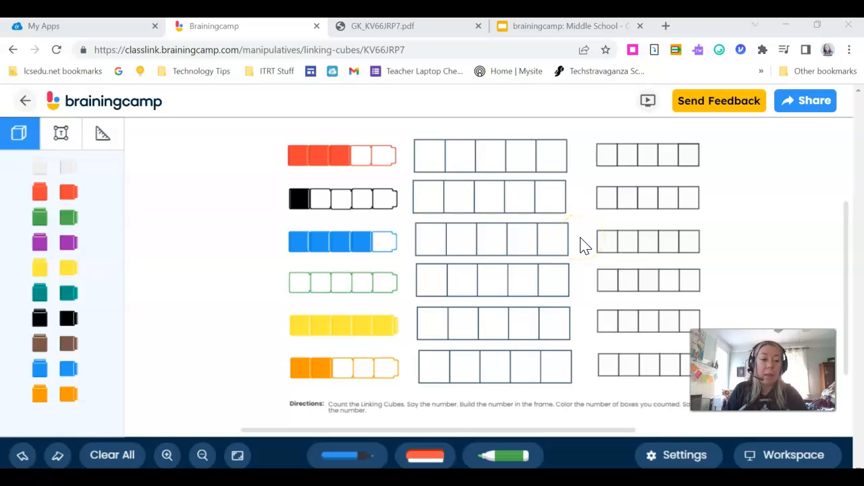
mouse_move(815, 101)
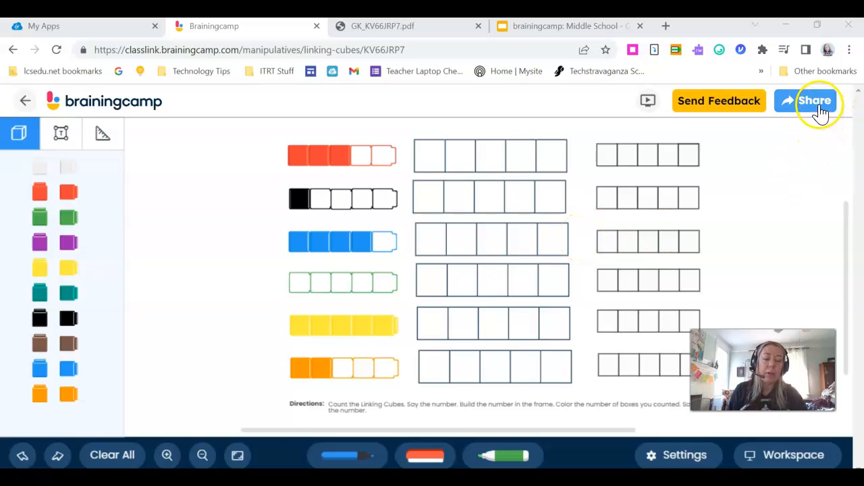
mouse_move(658, 152)
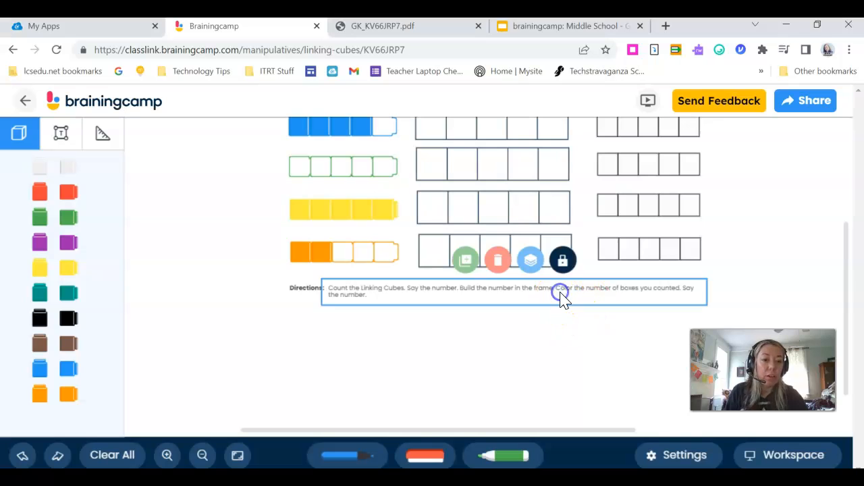
mouse_move(563, 260)
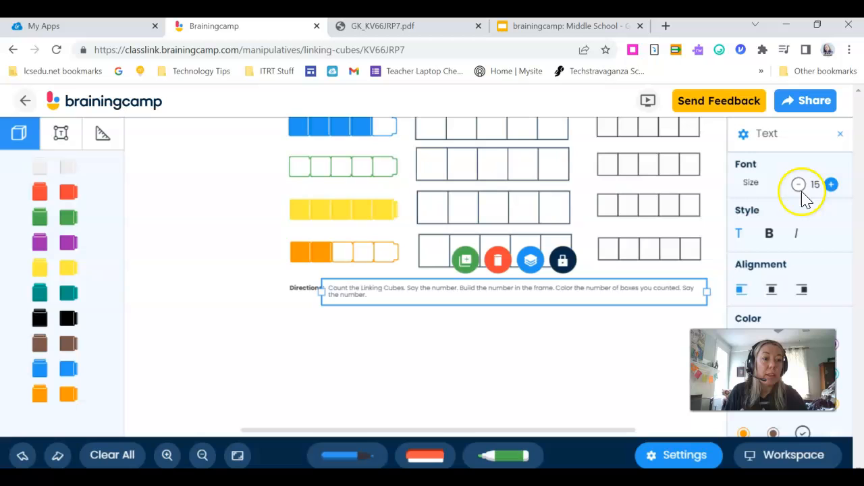
Raise the Linking Cubes directions font size to 36 and deselect the text.
left_click(832, 184)
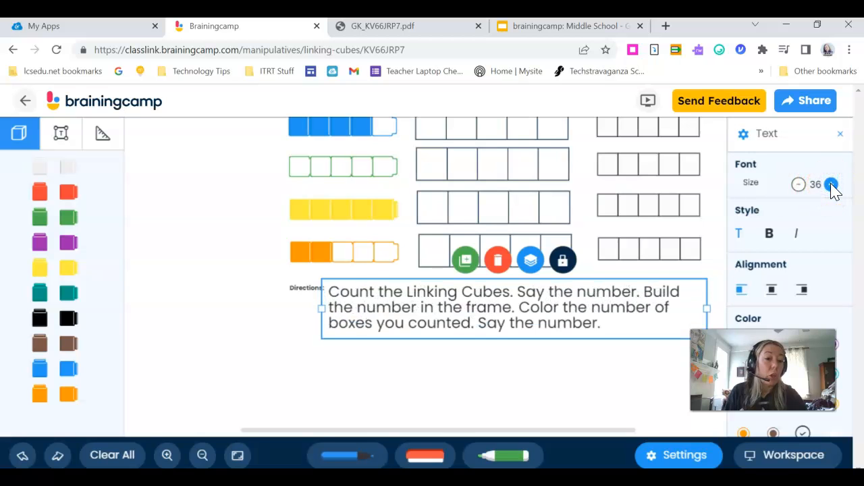
mouse_move(305, 297)
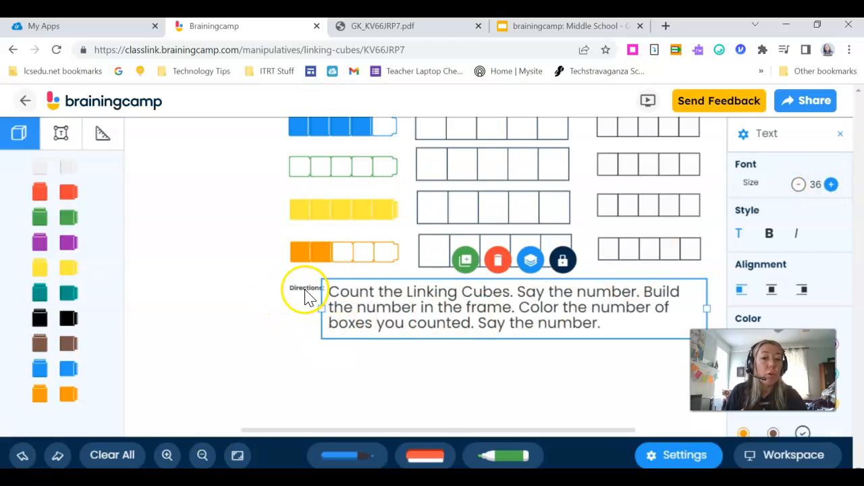
left_click(289, 307)
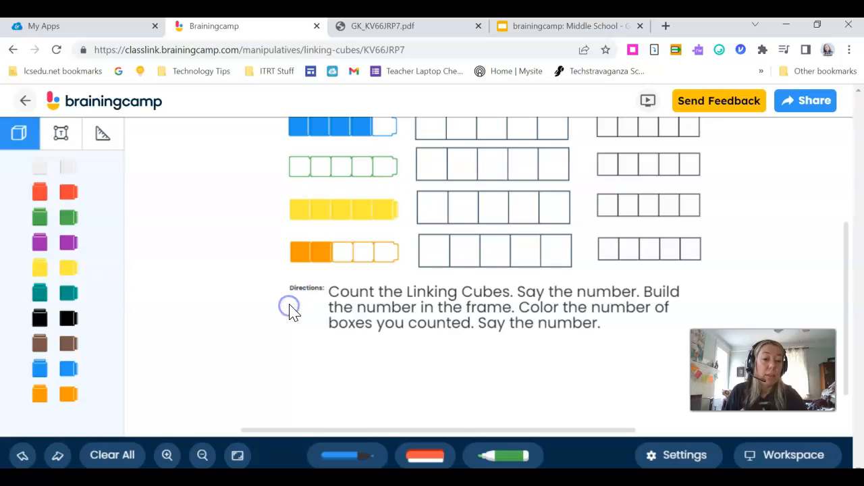
left_click(805, 100)
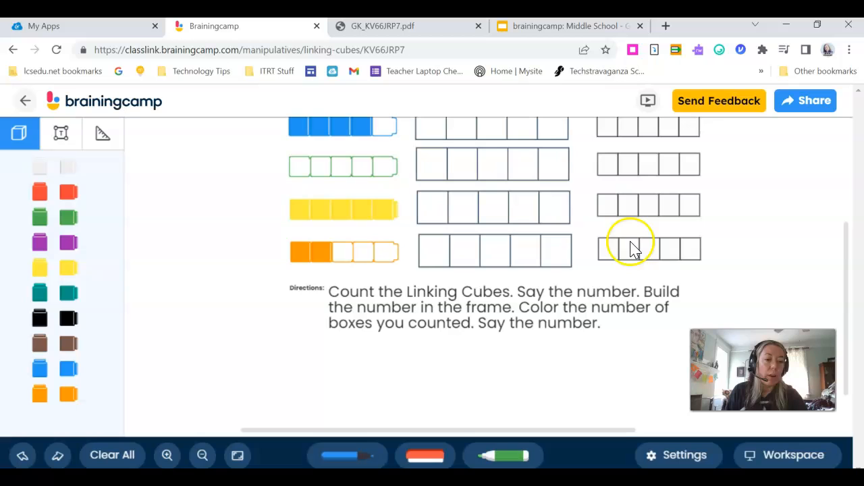
mouse_move(635, 247)
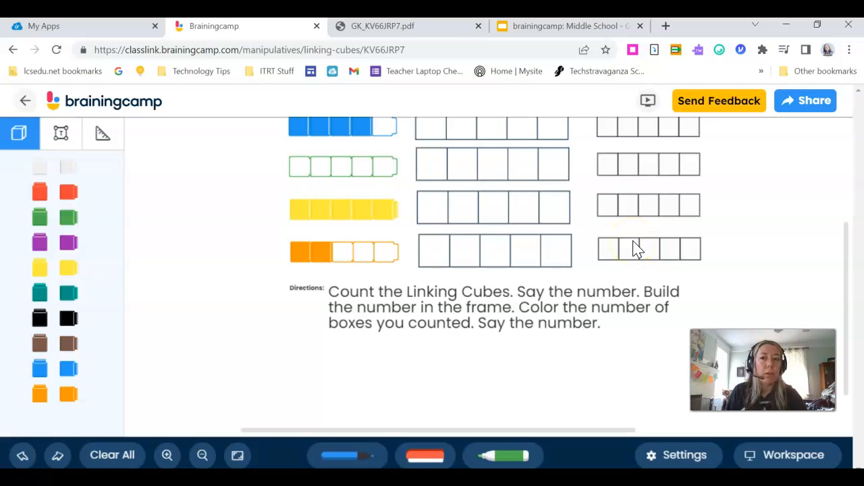
mouse_move(202, 132)
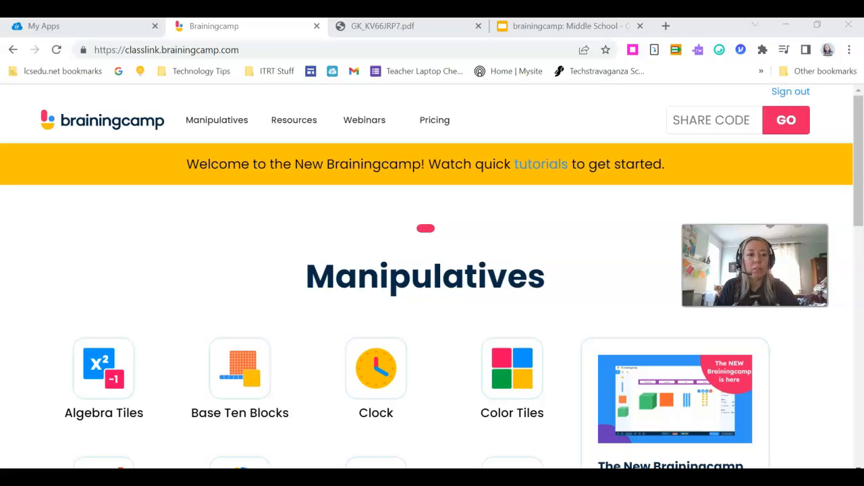
mouse_move(338, 195)
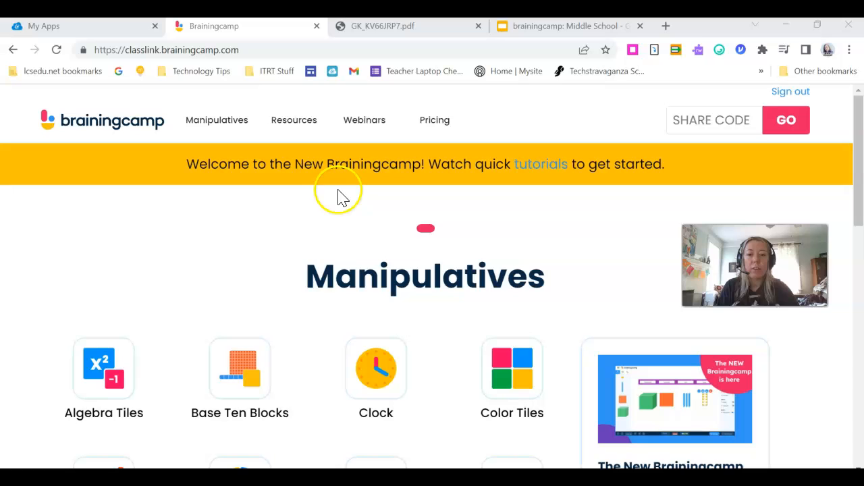
mouse_move(233, 260)
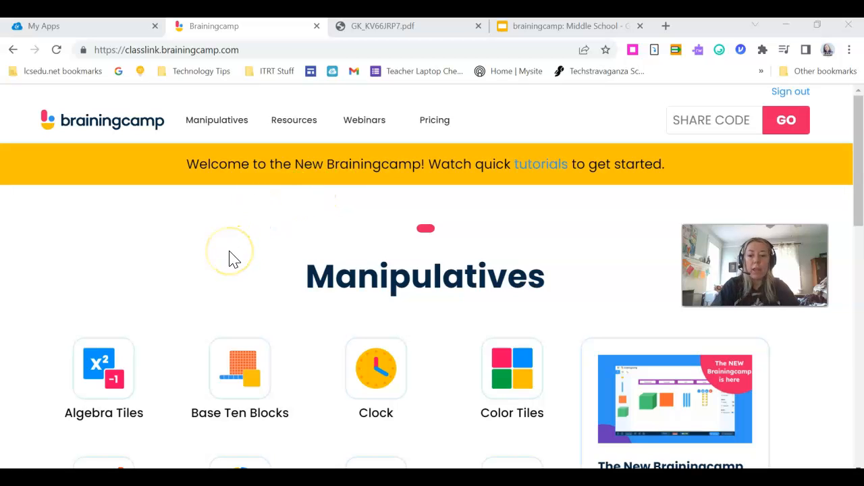